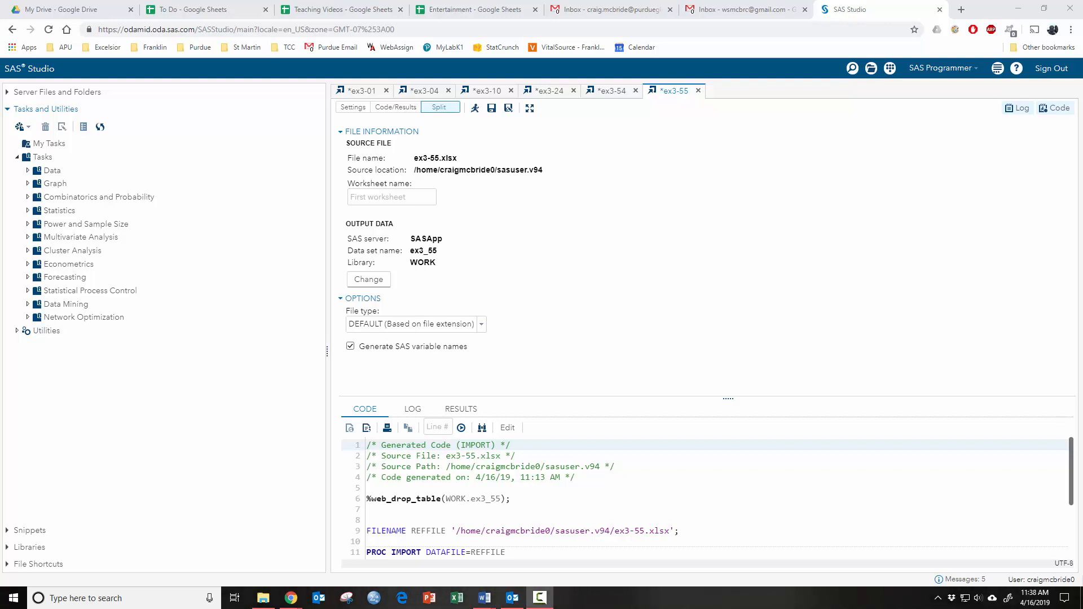
{"action": "mouse_move", "coordinate": [461, 281]}
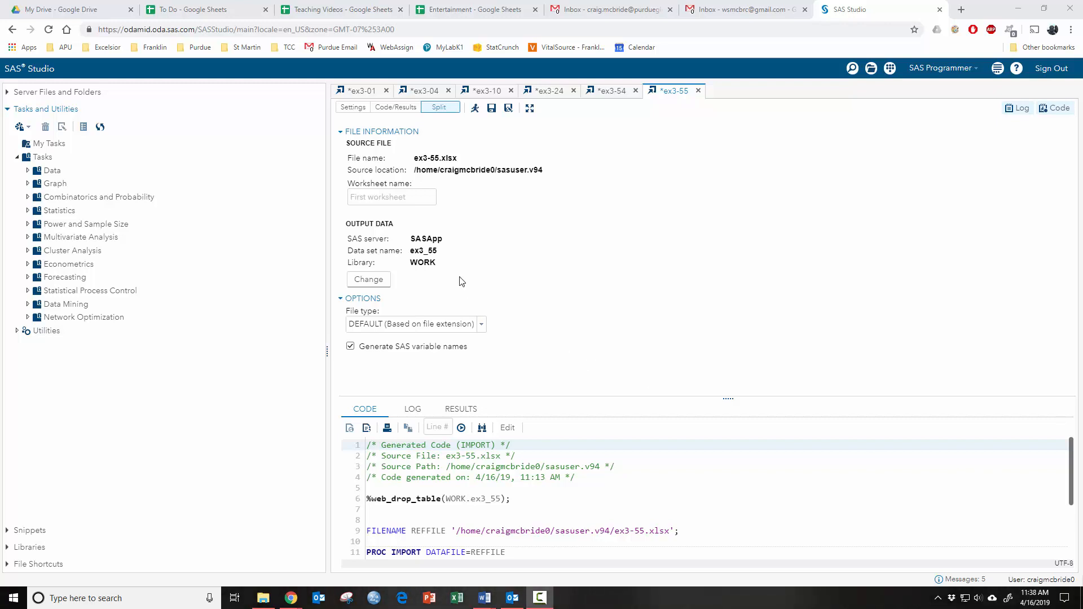
{"action": "mouse_move", "coordinate": [407, 231]}
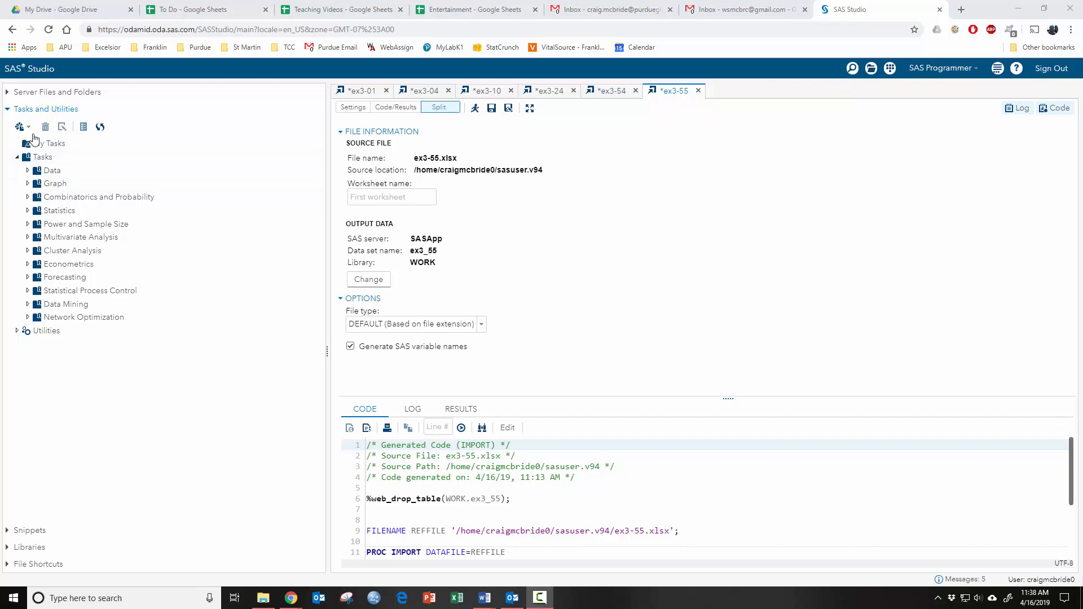
- Expand the Graph task group to list bar chart, histogram and pie chart tasks
{"action": "left_click", "coordinate": [52, 182]}
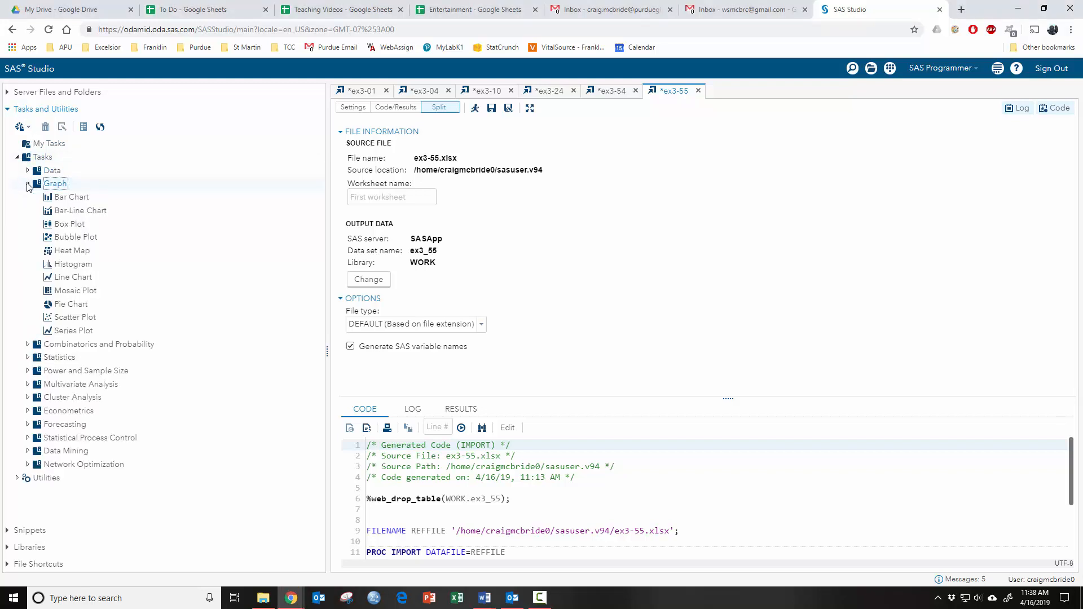
{"action": "mouse_move", "coordinate": [72, 277]}
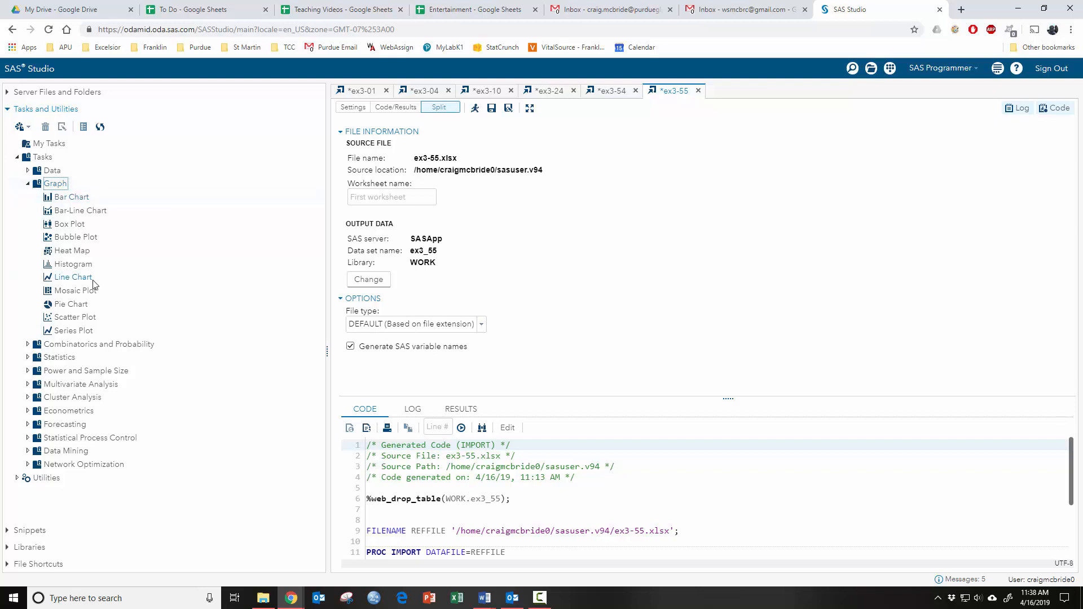
{"action": "mouse_move", "coordinate": [72, 304]}
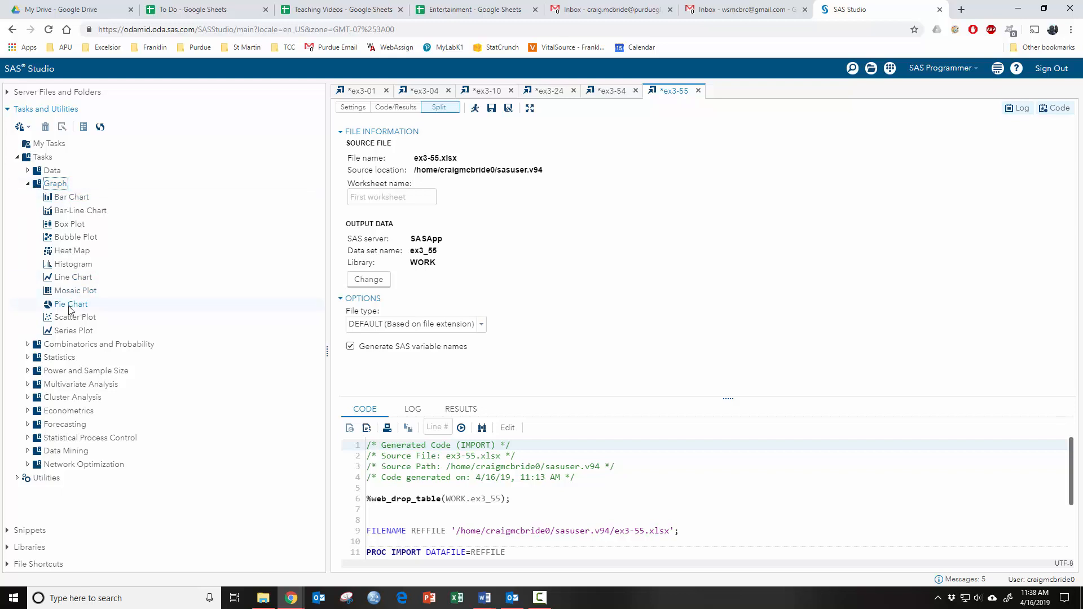
- Start a Pie Chart task with WORK.EX3_1 as its data source
{"action": "double_click", "coordinate": [71, 304]}
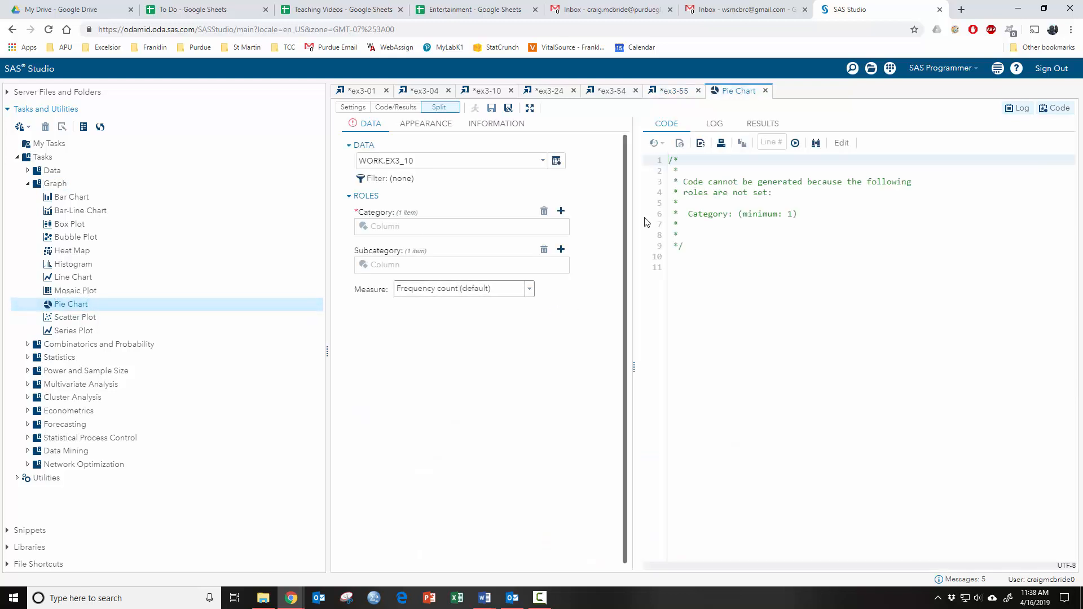
{"action": "mouse_move", "coordinate": [528, 183]}
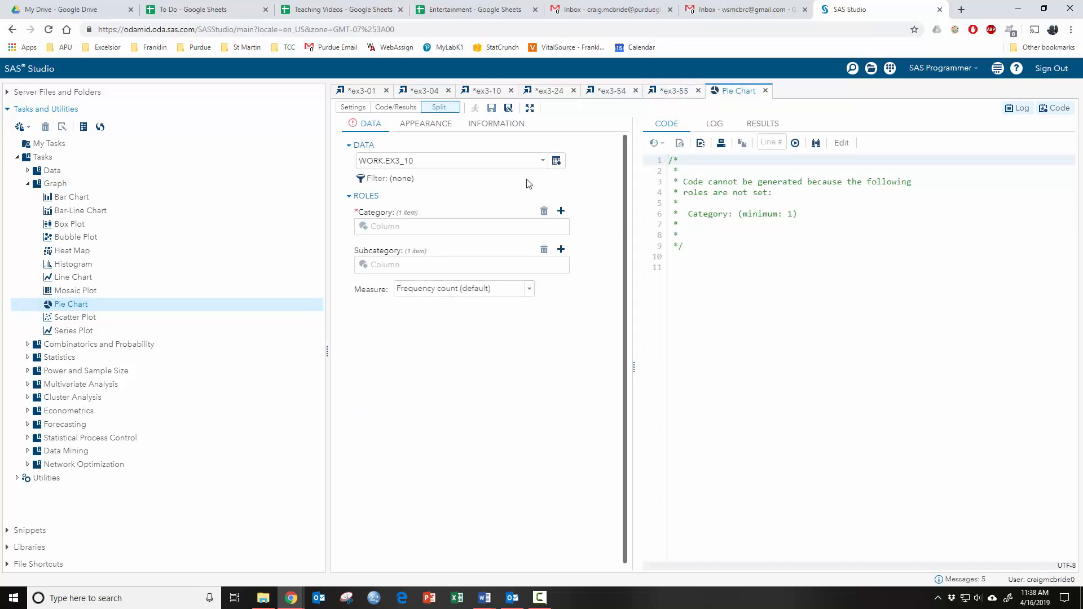
{"action": "left_click", "coordinate": [555, 160]}
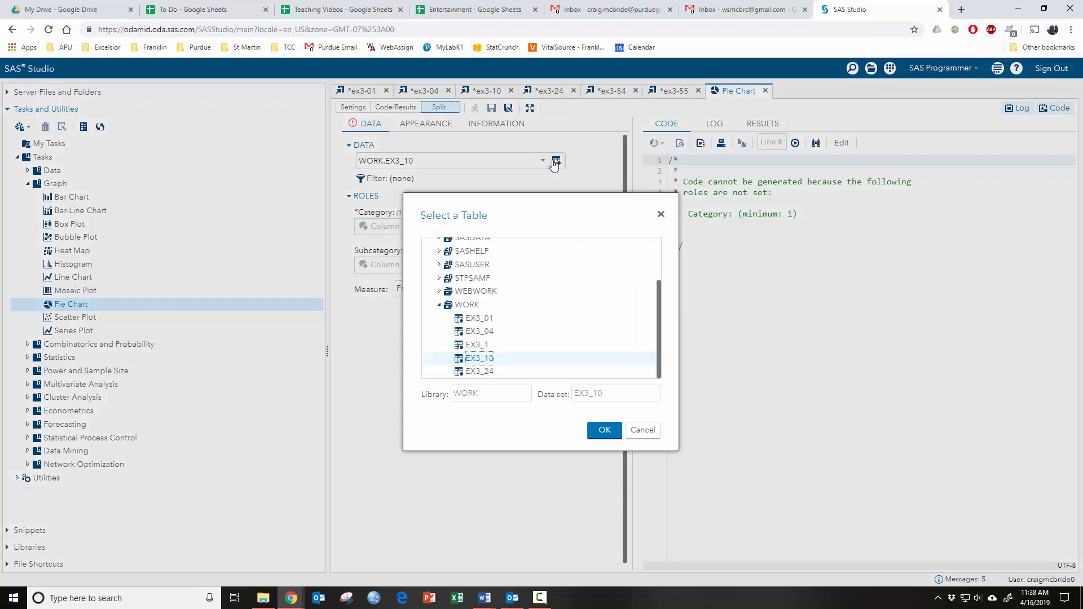
{"action": "left_click", "coordinate": [602, 429]}
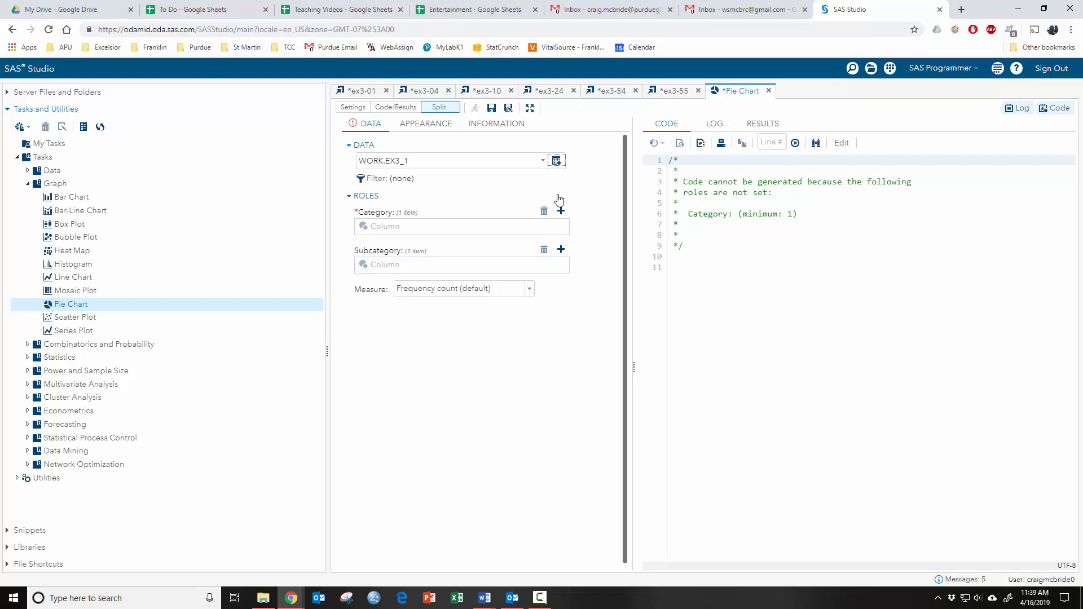
{"action": "mouse_move", "coordinate": [560, 212]}
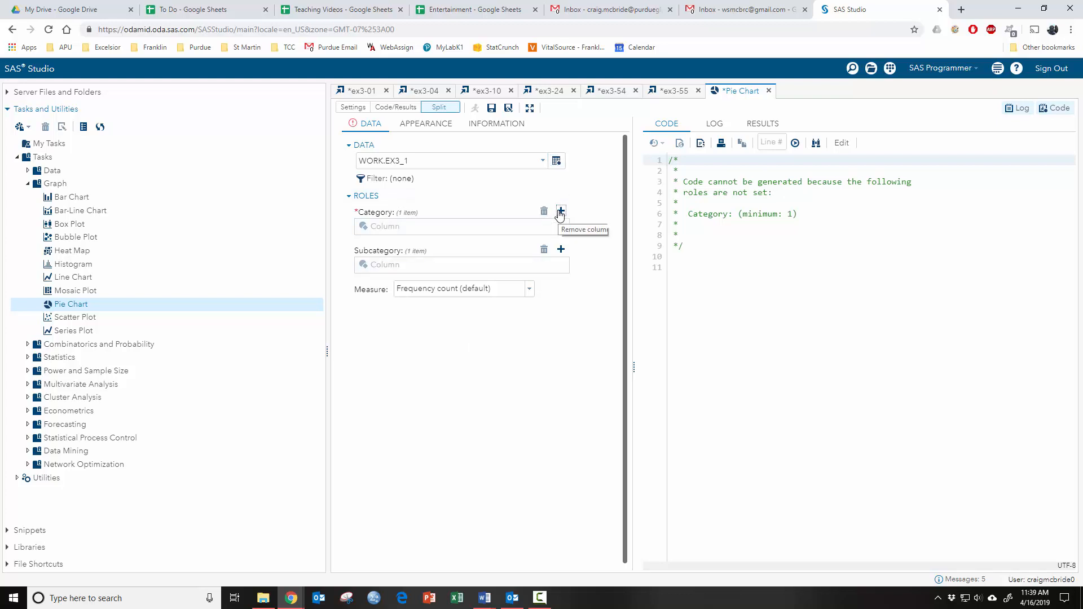
- Assign Program as the pie chart's category column
{"action": "left_click", "coordinate": [561, 212]}
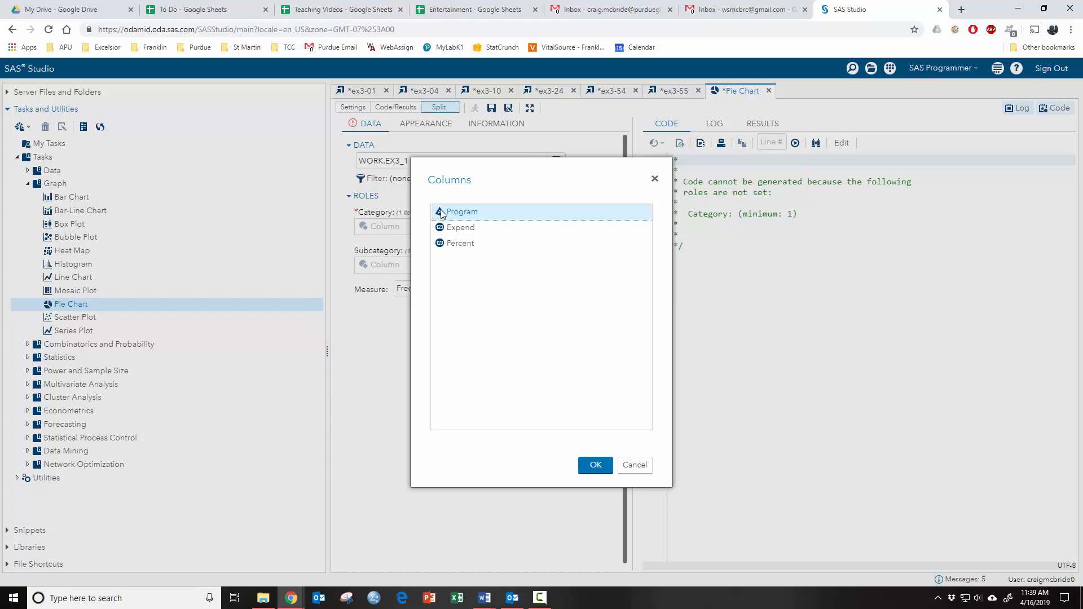
{"action": "mouse_move", "coordinate": [440, 219]}
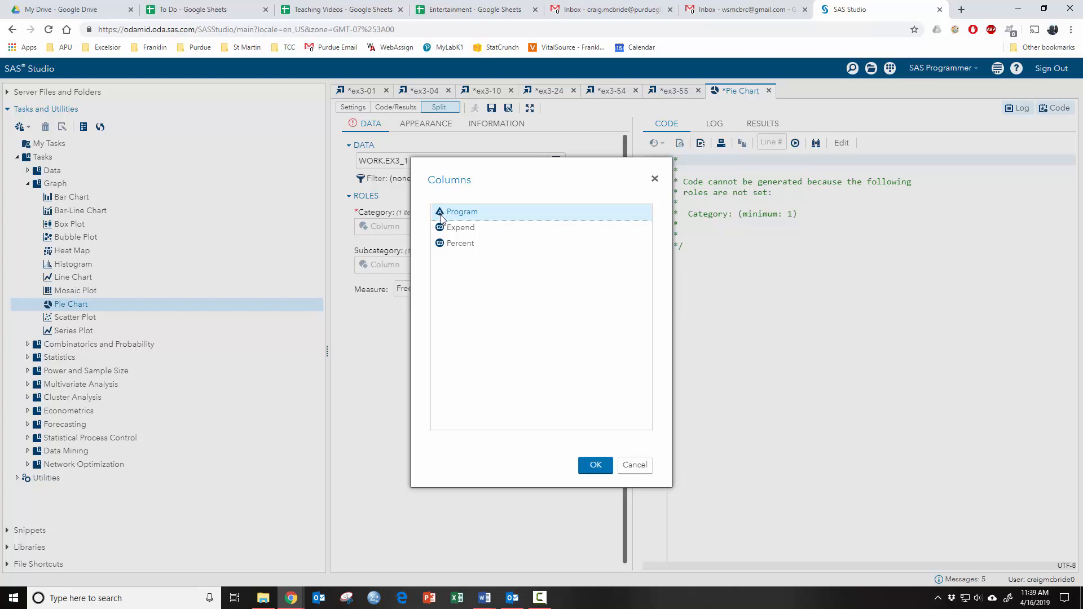
{"action": "left_click", "coordinate": [461, 243]}
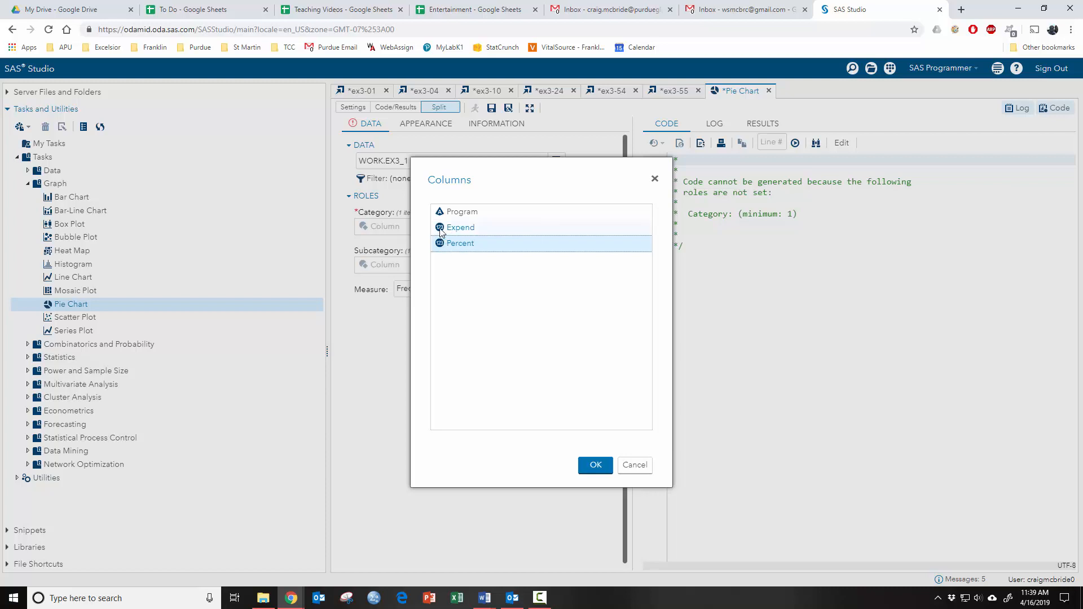
{"action": "left_click", "coordinate": [462, 212]}
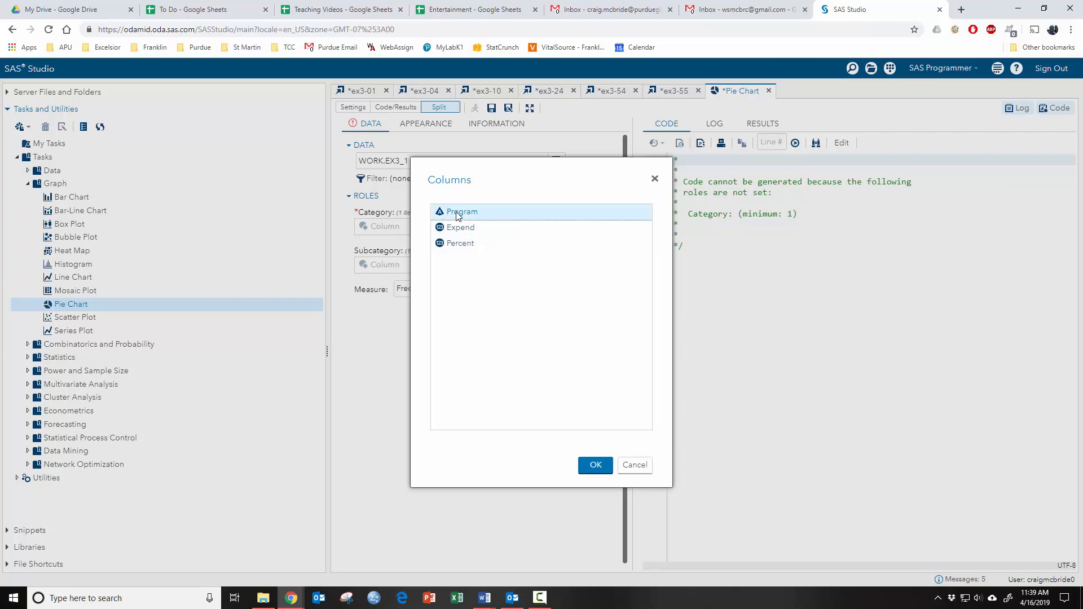
{"action": "left_click", "coordinate": [594, 464]}
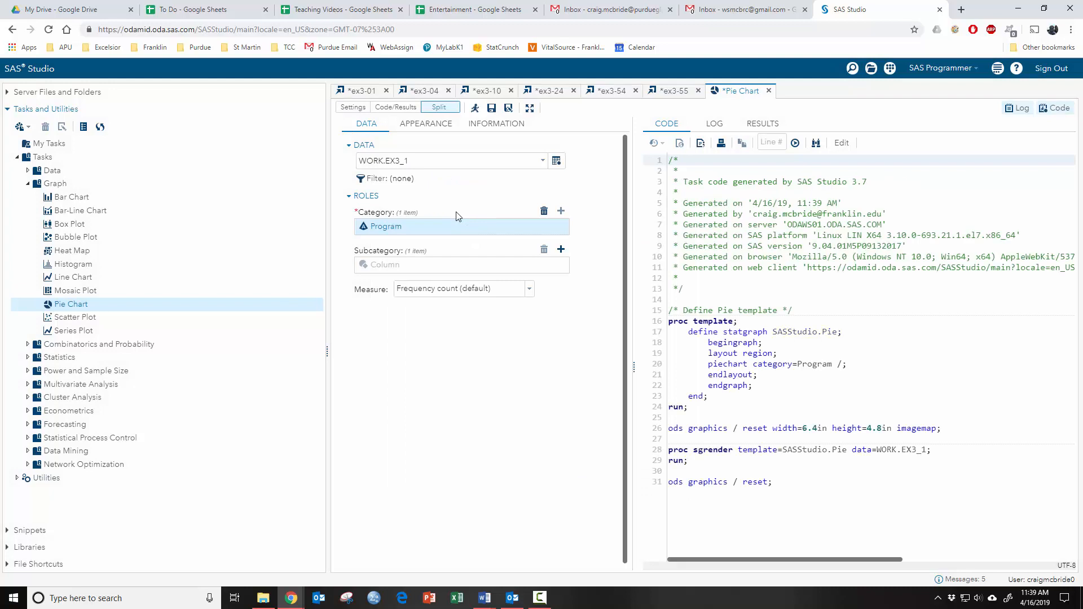
{"action": "mouse_move", "coordinate": [408, 236]}
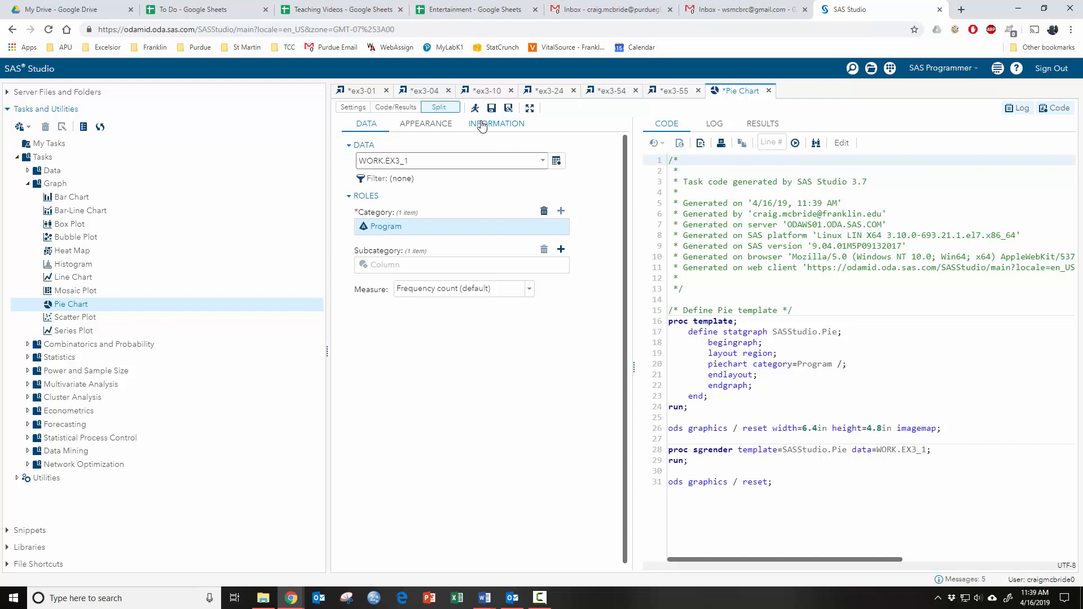
- Run the task and view the six-slice pie chart of Program frequencies
{"action": "left_click", "coordinate": [475, 108]}
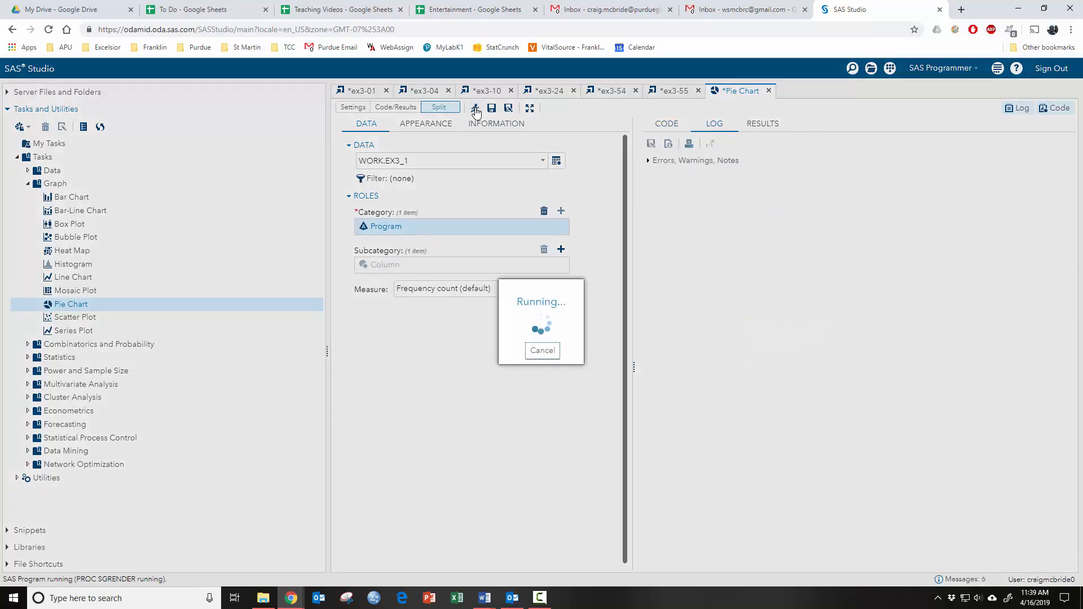
{"action": "left_click", "coordinate": [762, 123]}
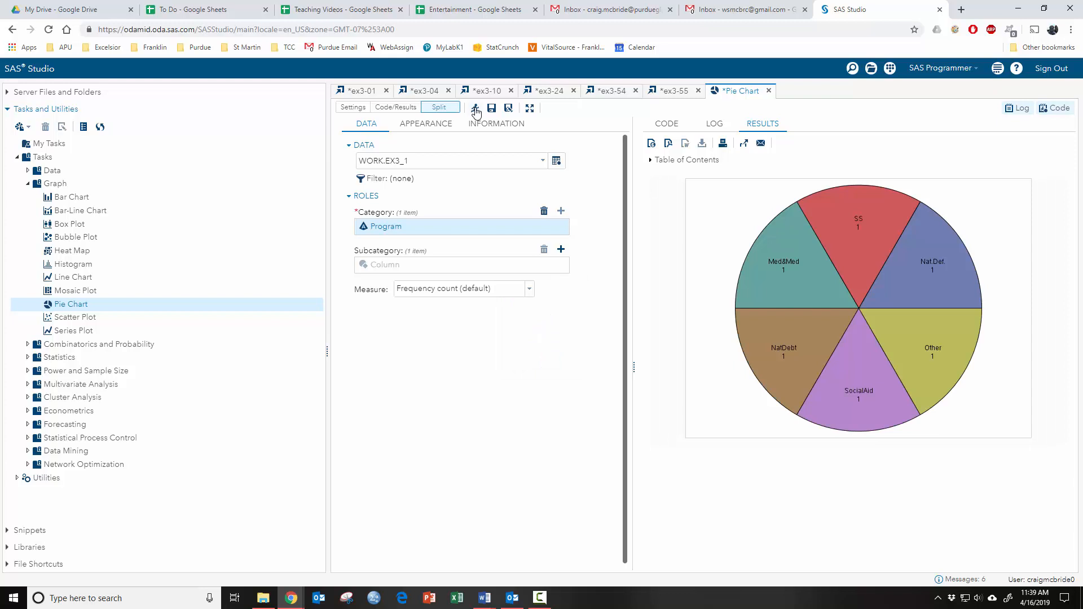
{"action": "mouse_move", "coordinate": [850, 264]}
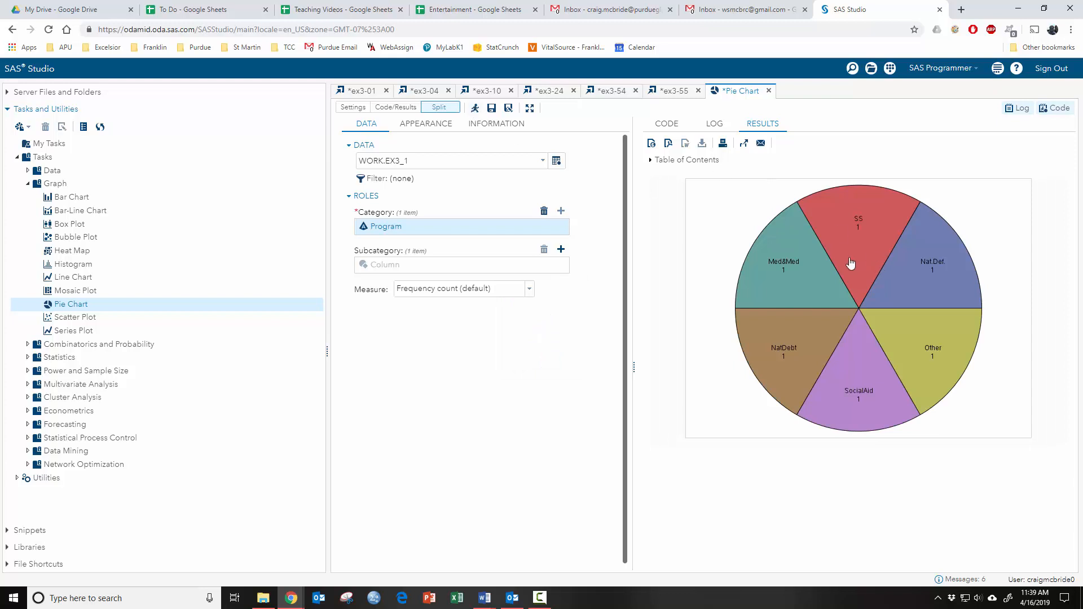
{"action": "mouse_move", "coordinate": [866, 369]}
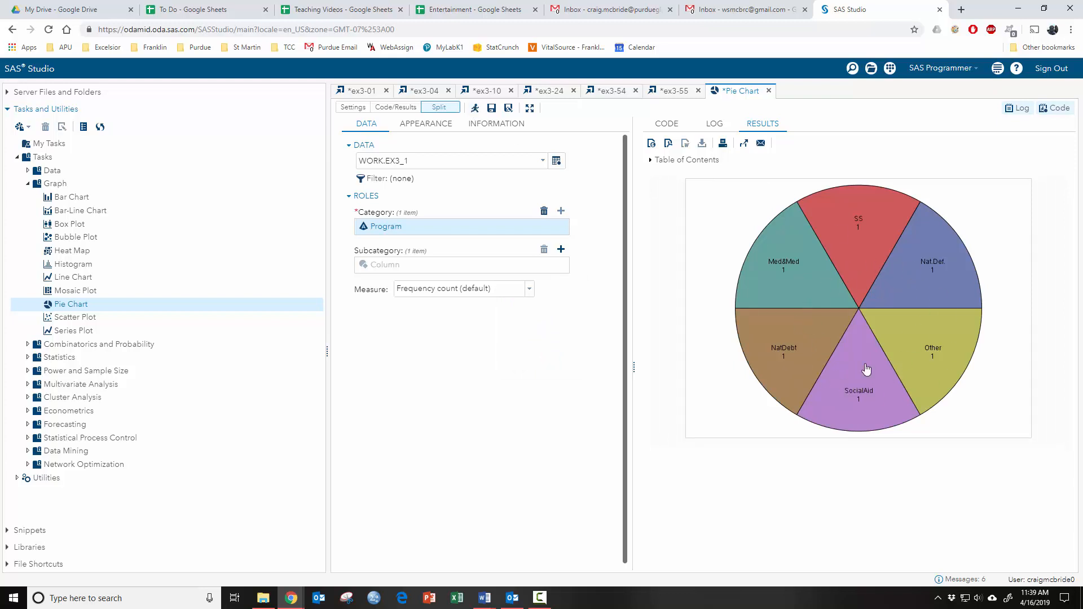
{"action": "mouse_move", "coordinate": [882, 302]}
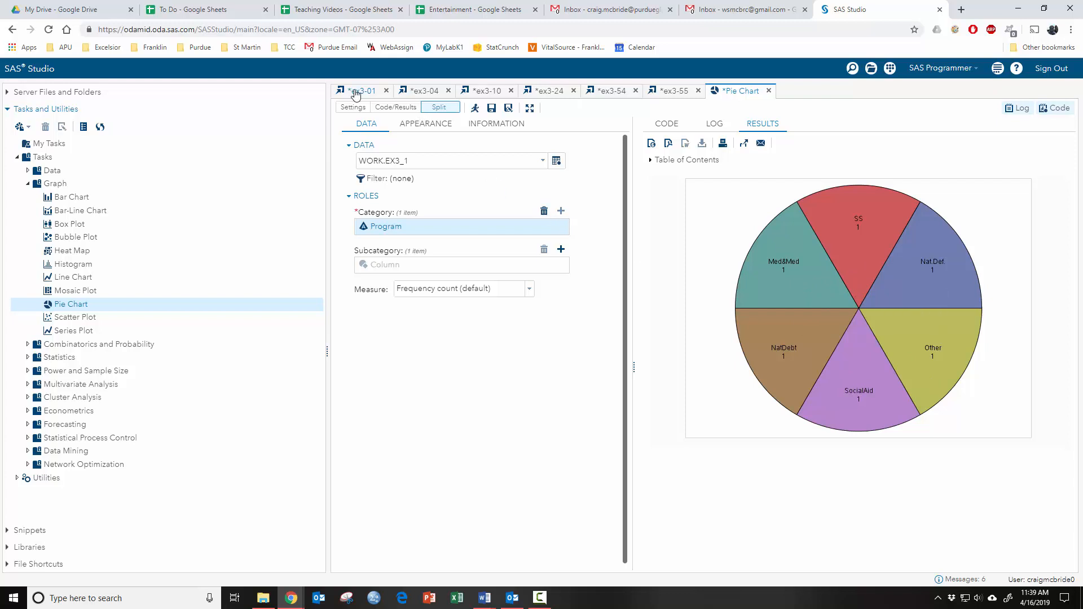
- Show the ex3-01 output data with six Program rows, Expend and Percent
{"action": "left_click", "coordinate": [363, 91]}
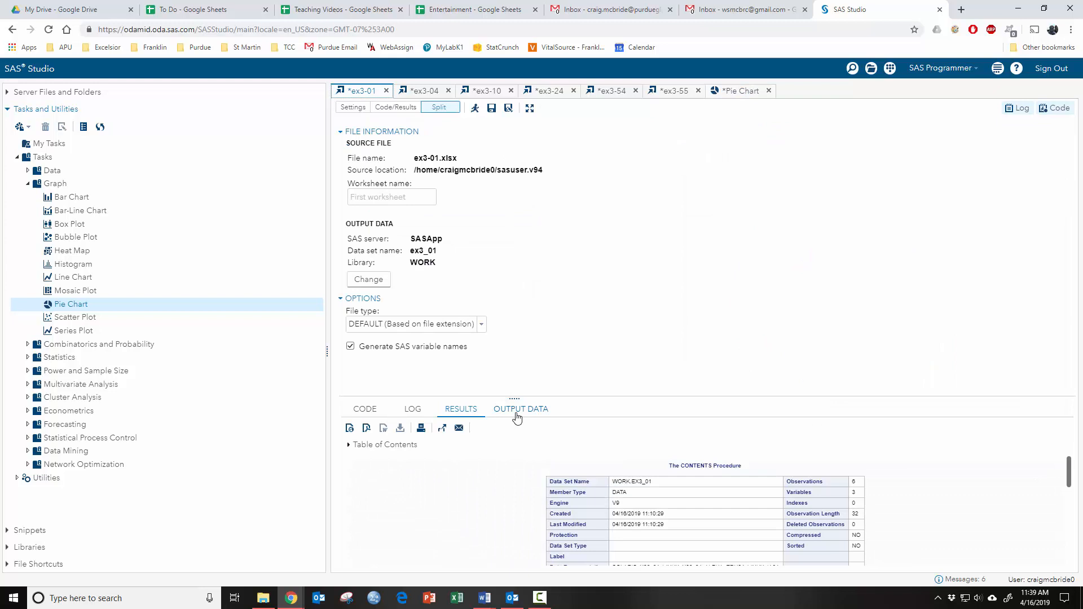
{"action": "left_click", "coordinate": [520, 408]}
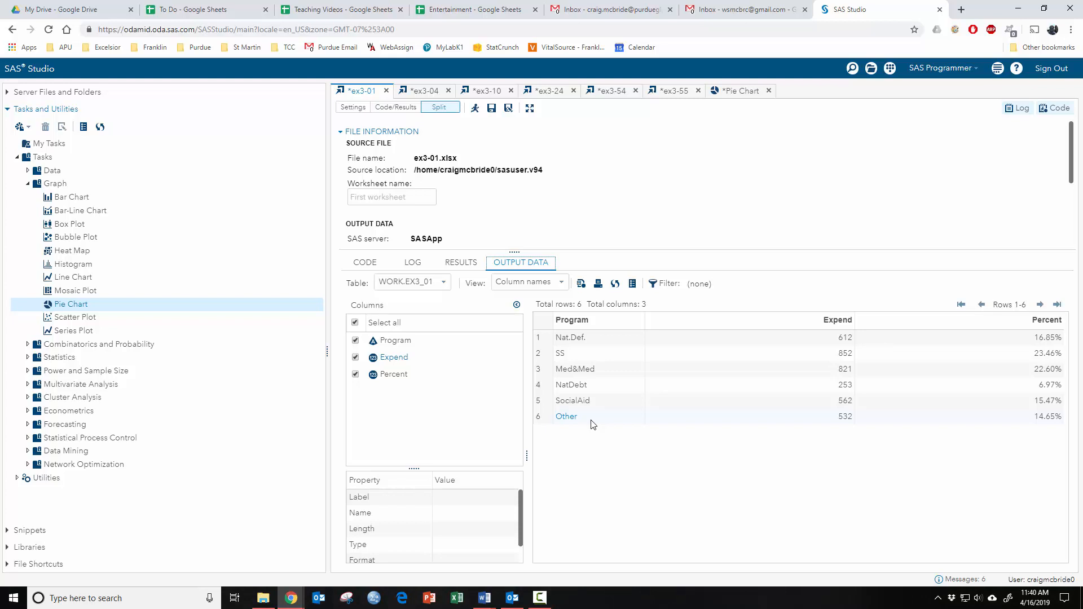
{"action": "mouse_move", "coordinate": [766, 104]}
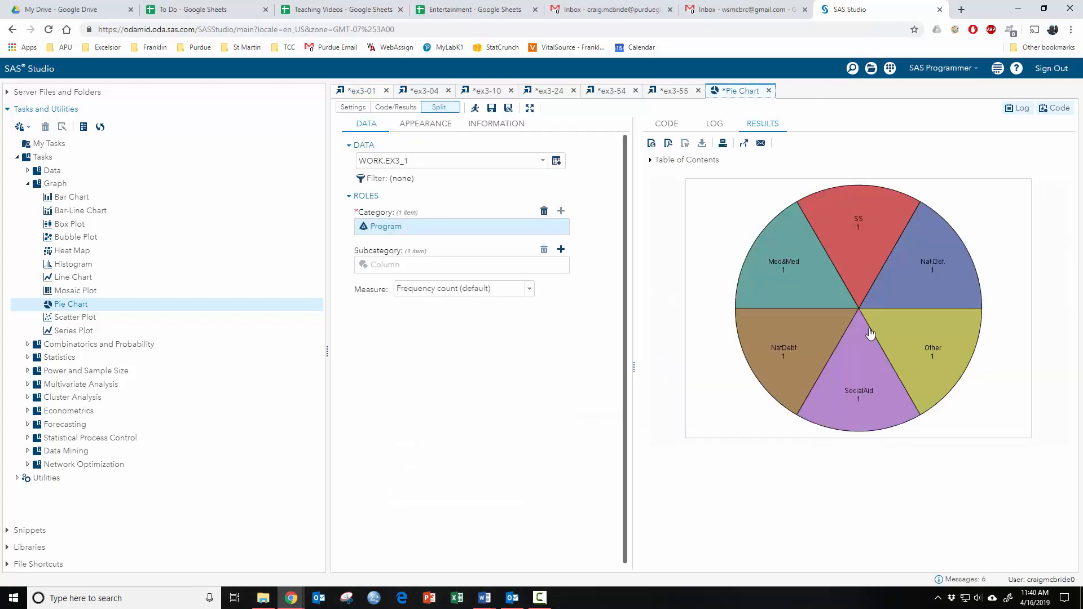
{"action": "mouse_move", "coordinate": [532, 360]}
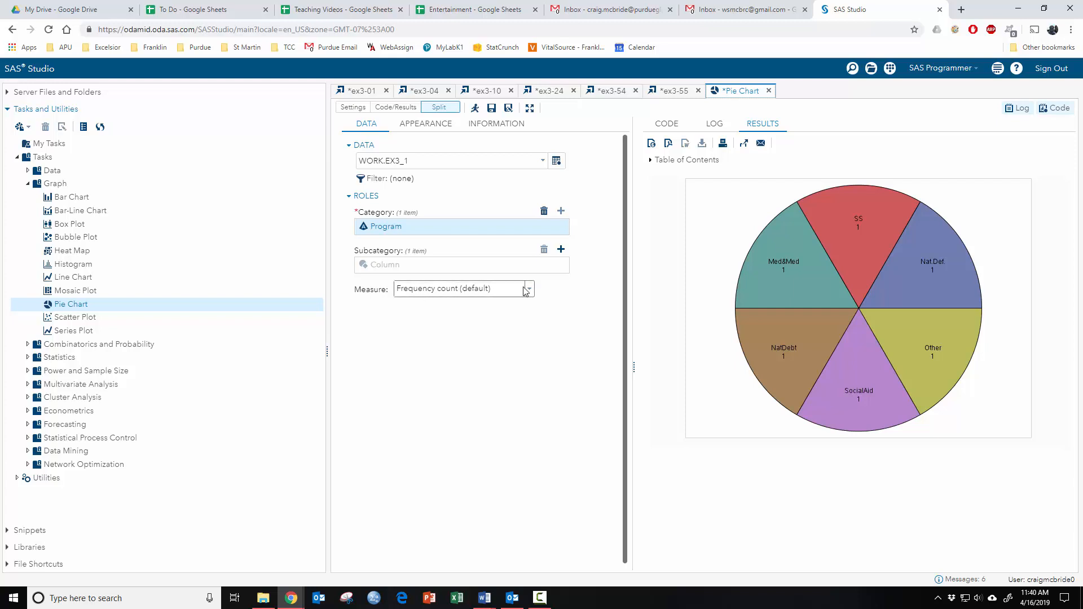
- Set the pie chart Measure to Variable with Expend, summed
{"action": "left_click", "coordinate": [526, 288]}
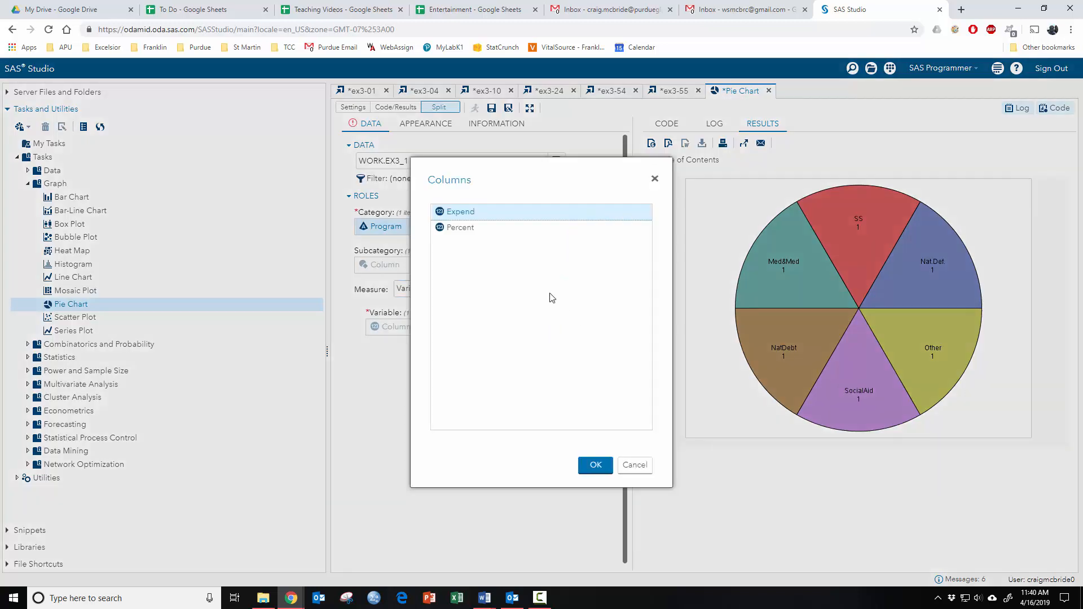
{"action": "left_click", "coordinate": [594, 465]}
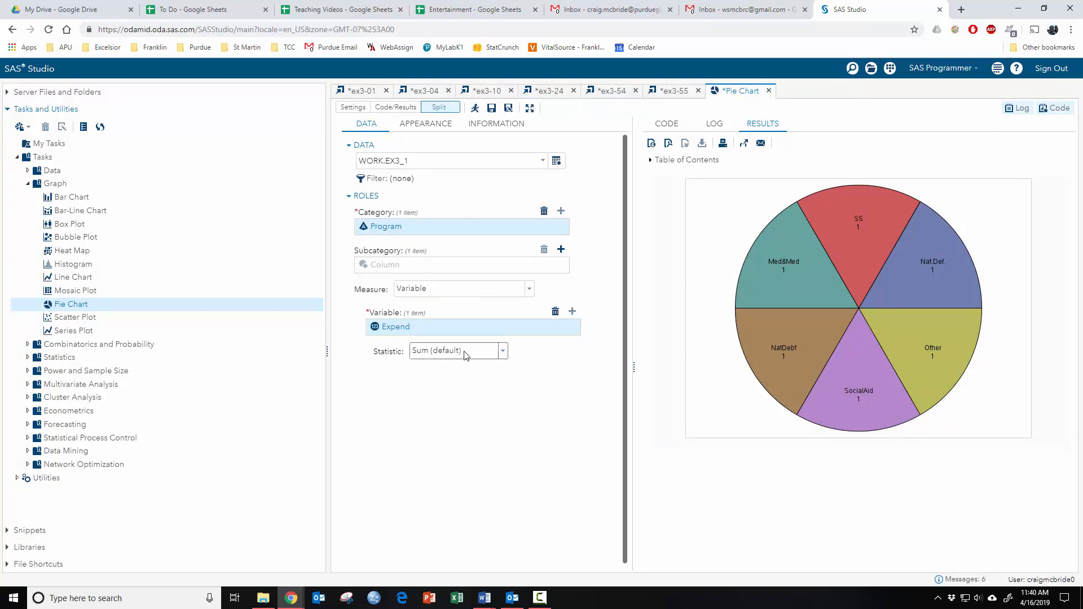
- Rerun the pie chart so slices show summed Expend, e.g. SS 852
{"action": "left_click", "coordinate": [475, 107]}
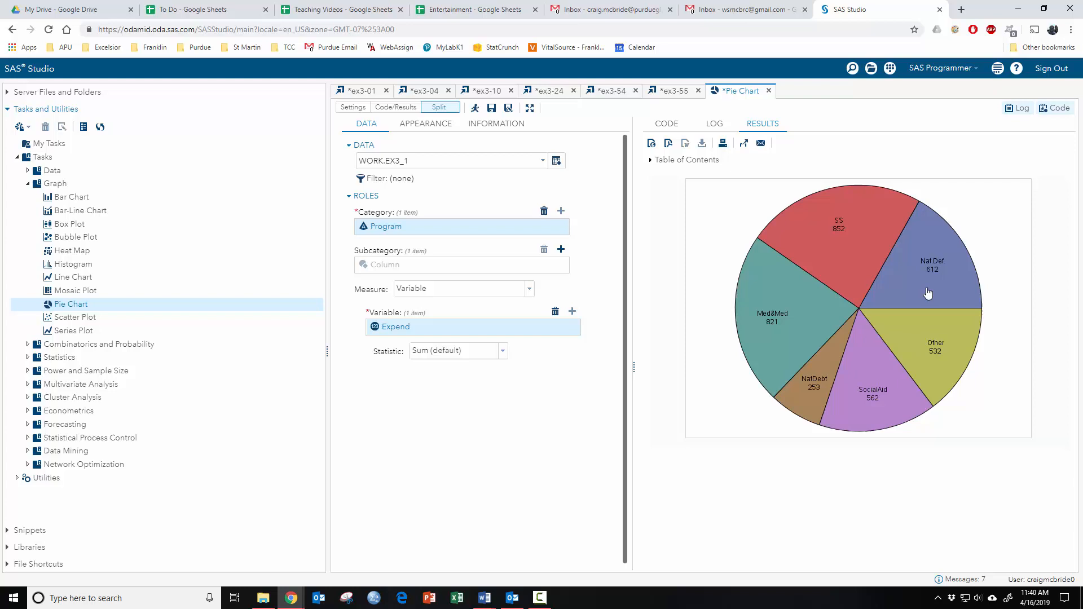
{"action": "mouse_move", "coordinate": [915, 385]}
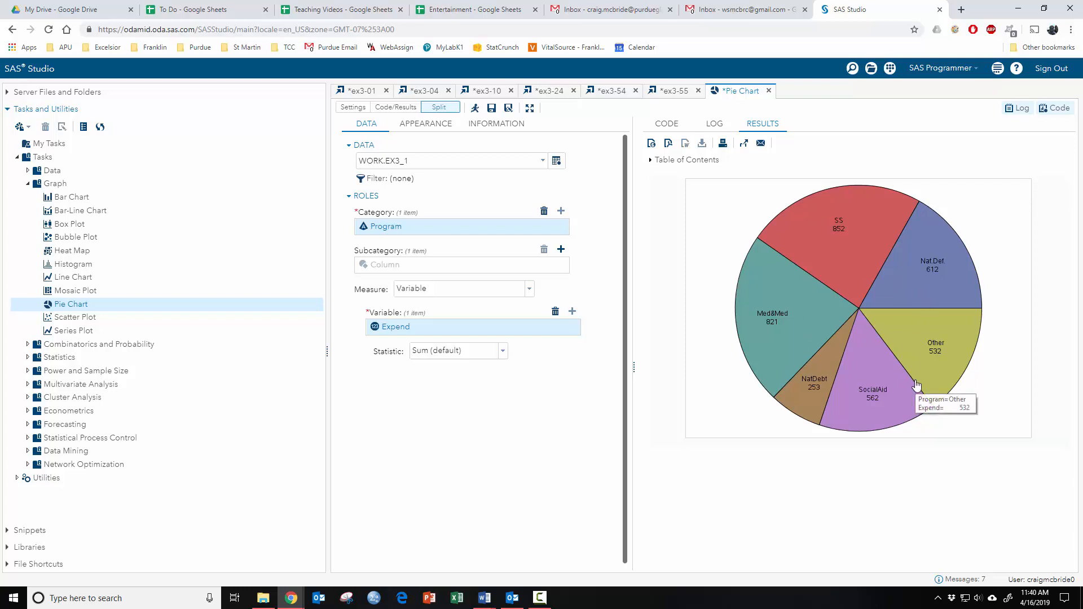
{"action": "mouse_move", "coordinate": [912, 437]}
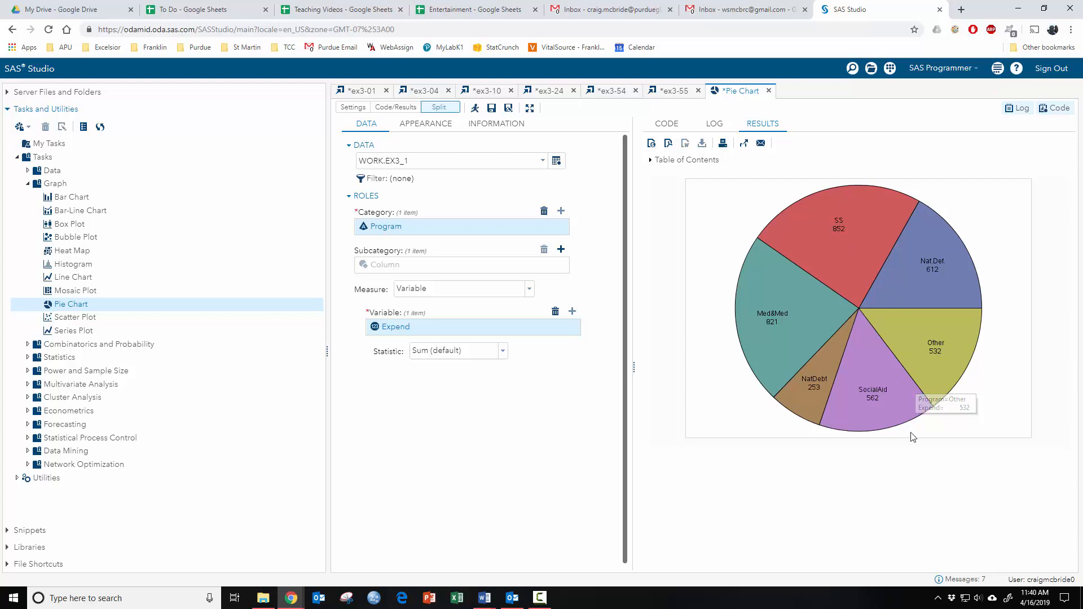
{"action": "mouse_move", "coordinate": [912, 437]}
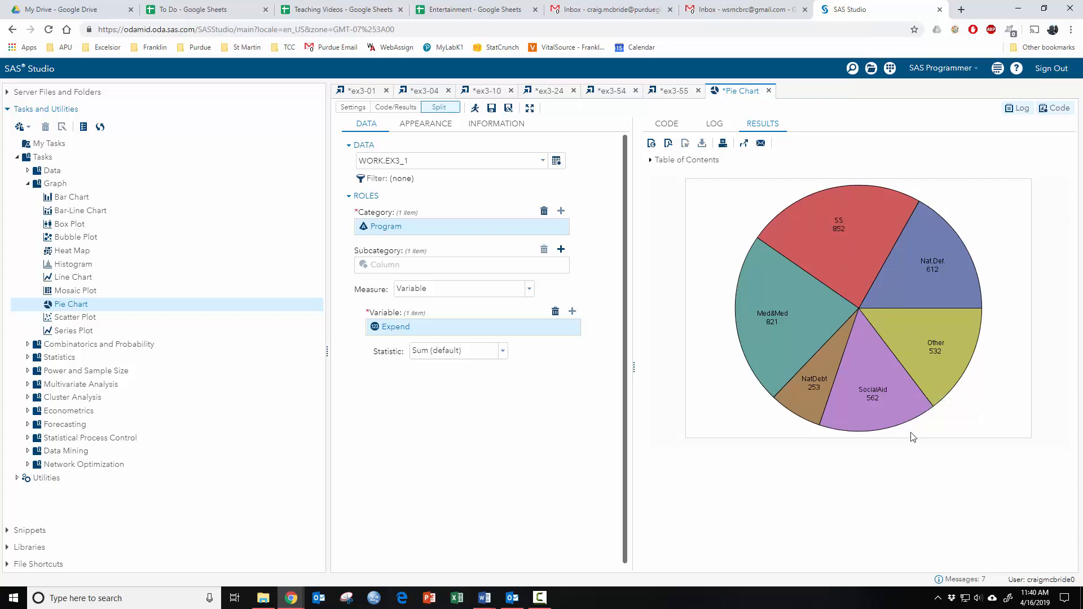
{"action": "mouse_move", "coordinate": [778, 300]}
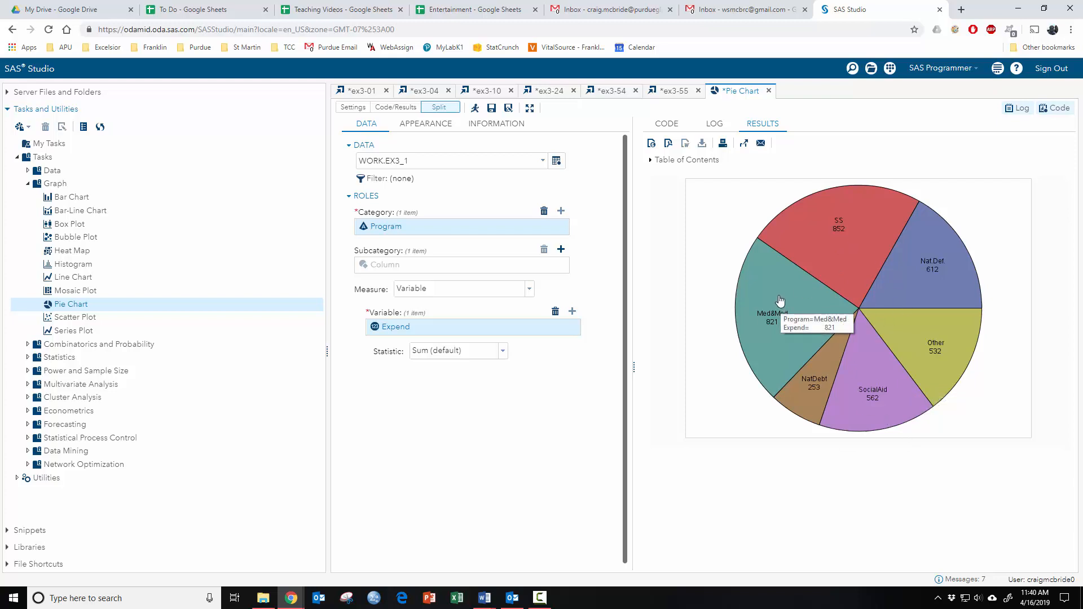
{"action": "mouse_move", "coordinate": [843, 238]}
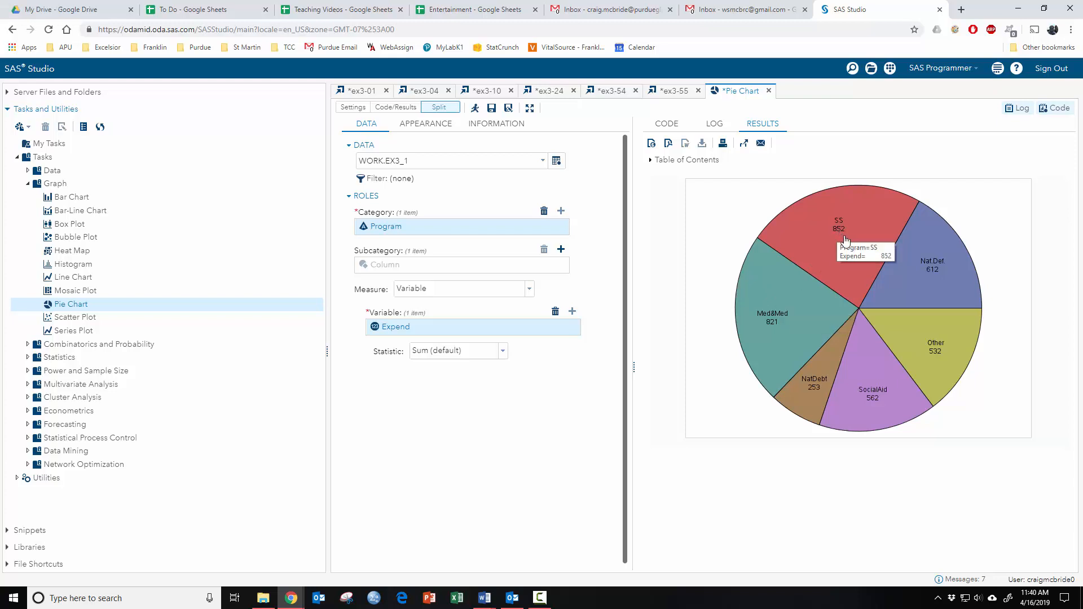
{"action": "mouse_move", "coordinate": [836, 297]}
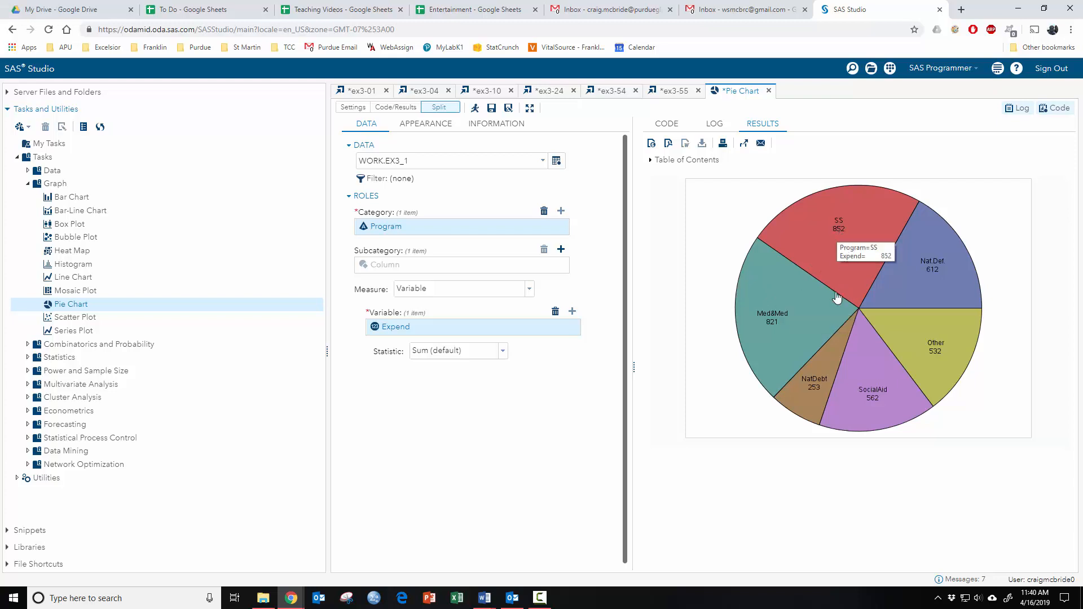
{"action": "mouse_move", "coordinate": [404, 332]}
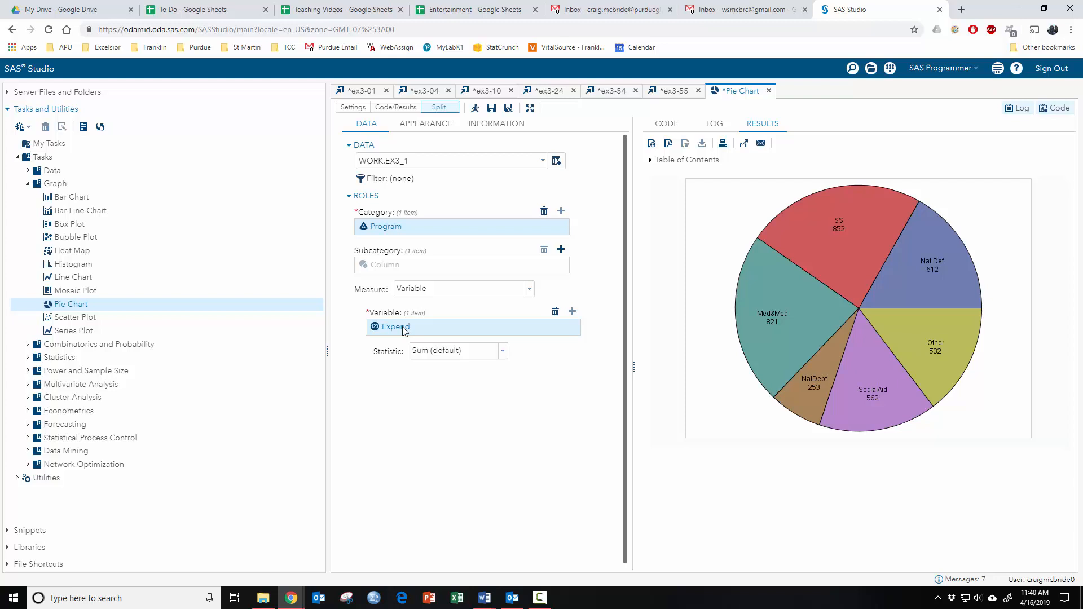
{"action": "mouse_move", "coordinate": [841, 231]}
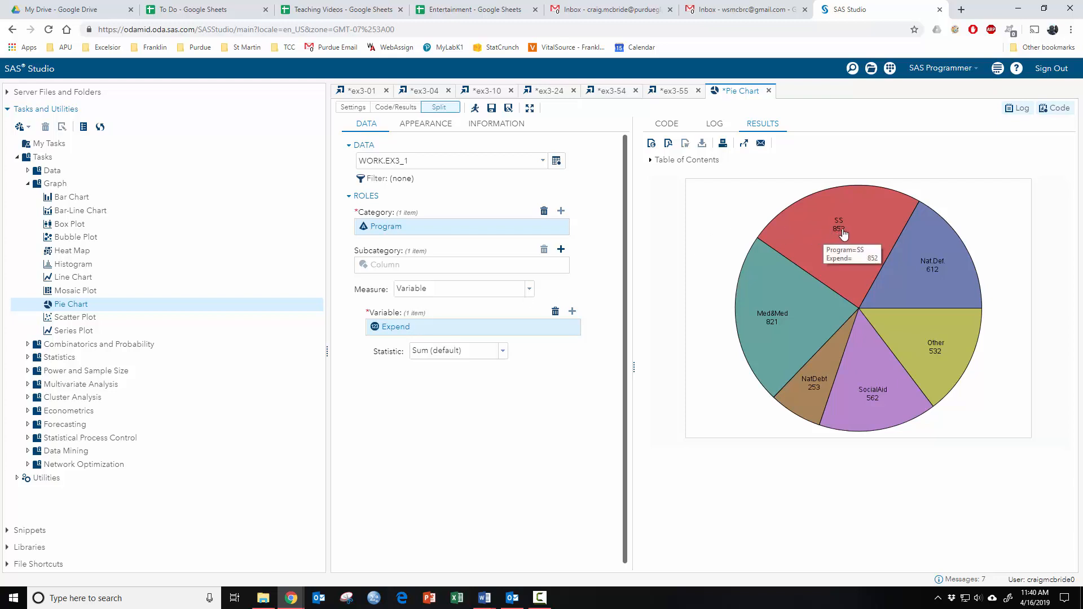
{"action": "mouse_move", "coordinate": [939, 269]}
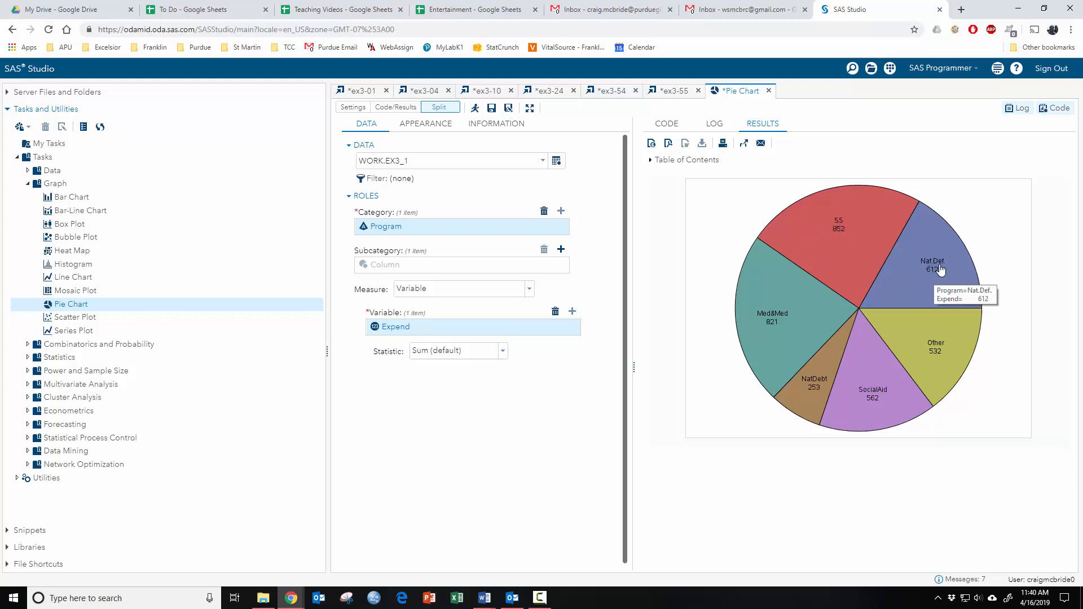
{"action": "mouse_move", "coordinate": [917, 280]}
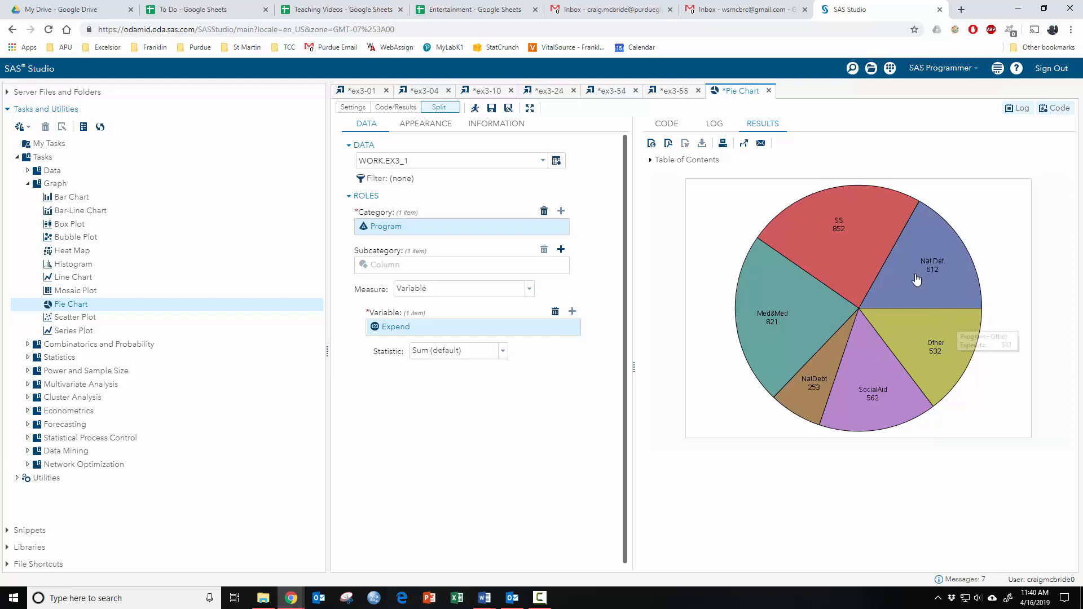
{"action": "mouse_move", "coordinate": [927, 302]}
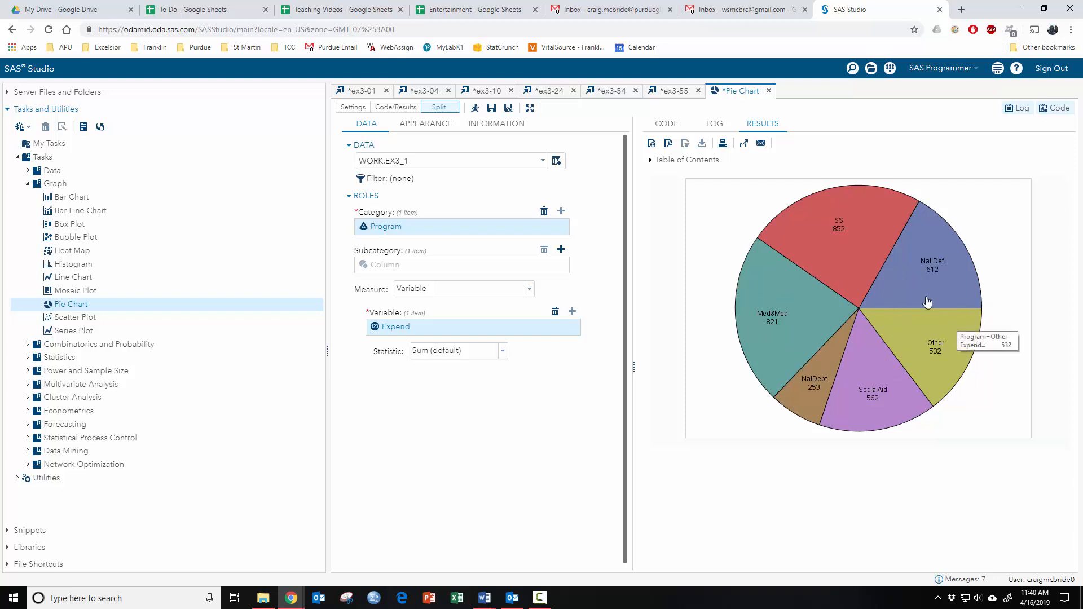
{"action": "mouse_move", "coordinate": [891, 277]}
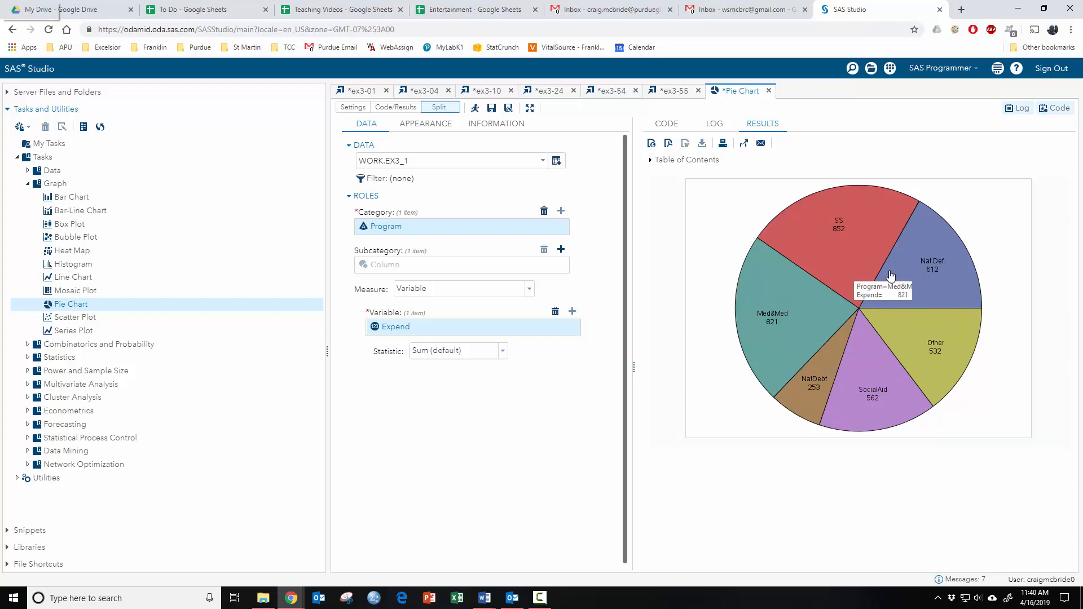
{"action": "mouse_move", "coordinate": [790, 346]}
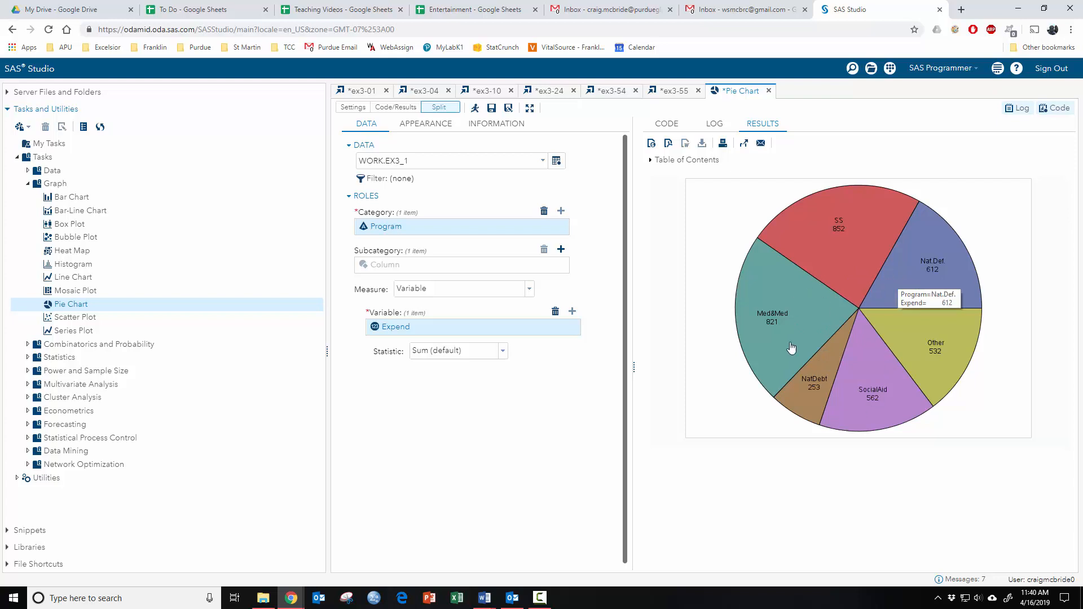
{"action": "mouse_move", "coordinate": [821, 384]}
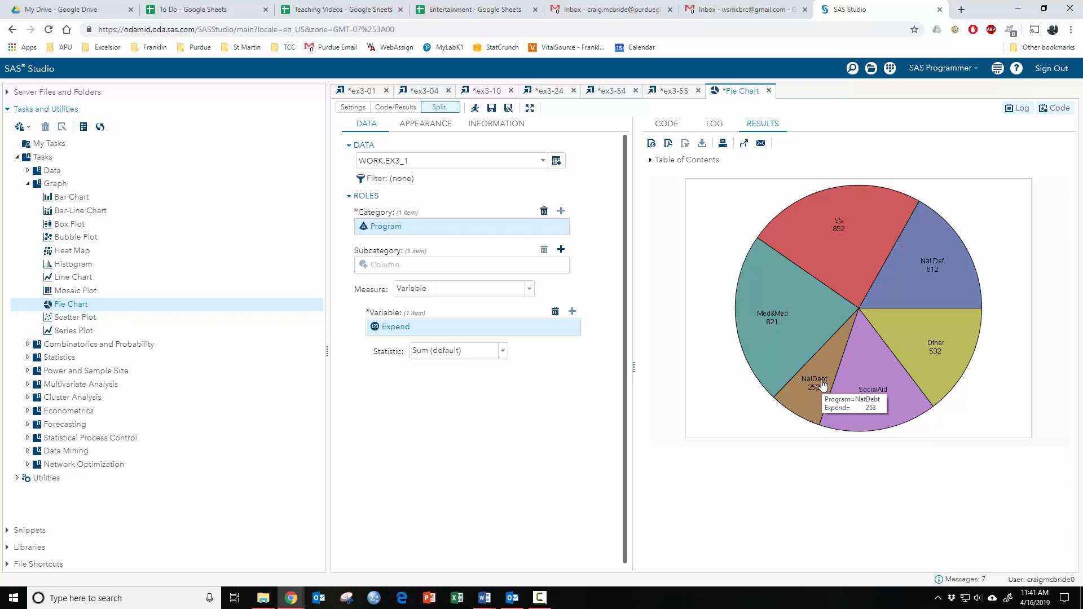
{"action": "mouse_move", "coordinate": [856, 250]}
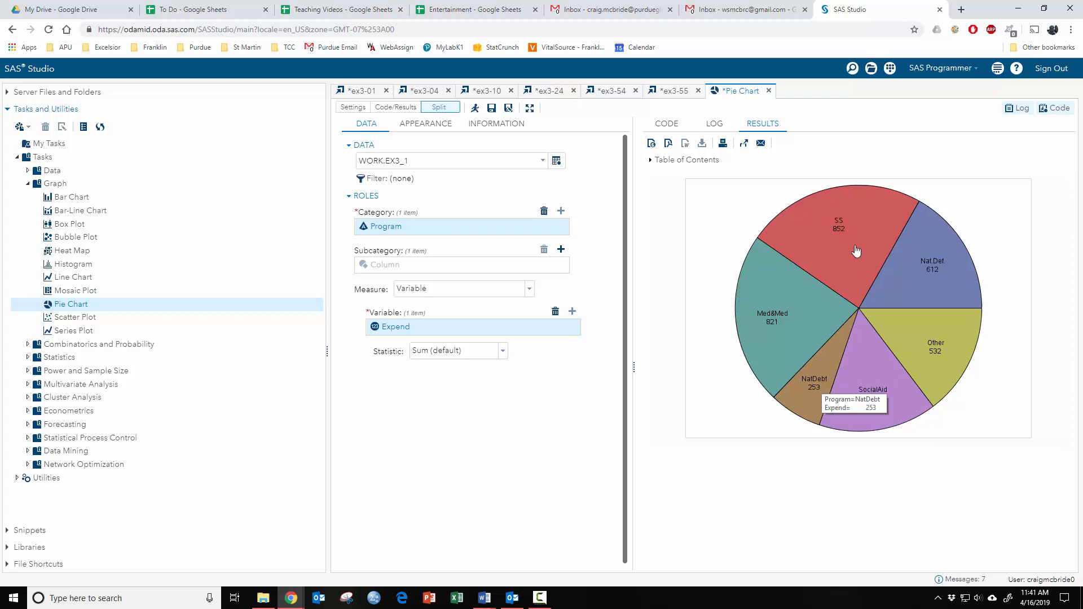
{"action": "mouse_move", "coordinate": [873, 392]}
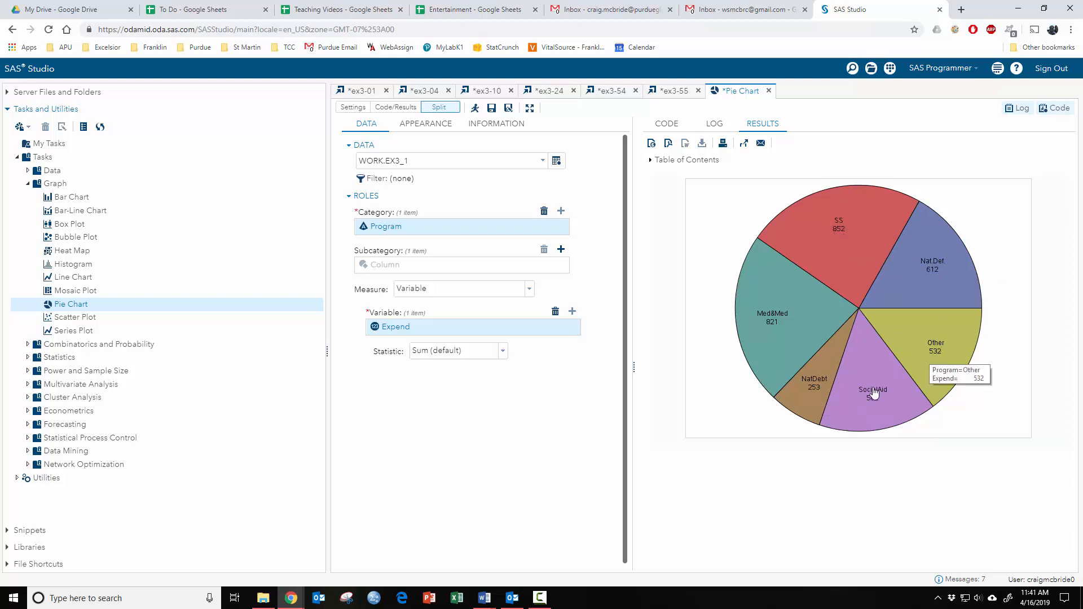
{"action": "mouse_move", "coordinate": [840, 378]}
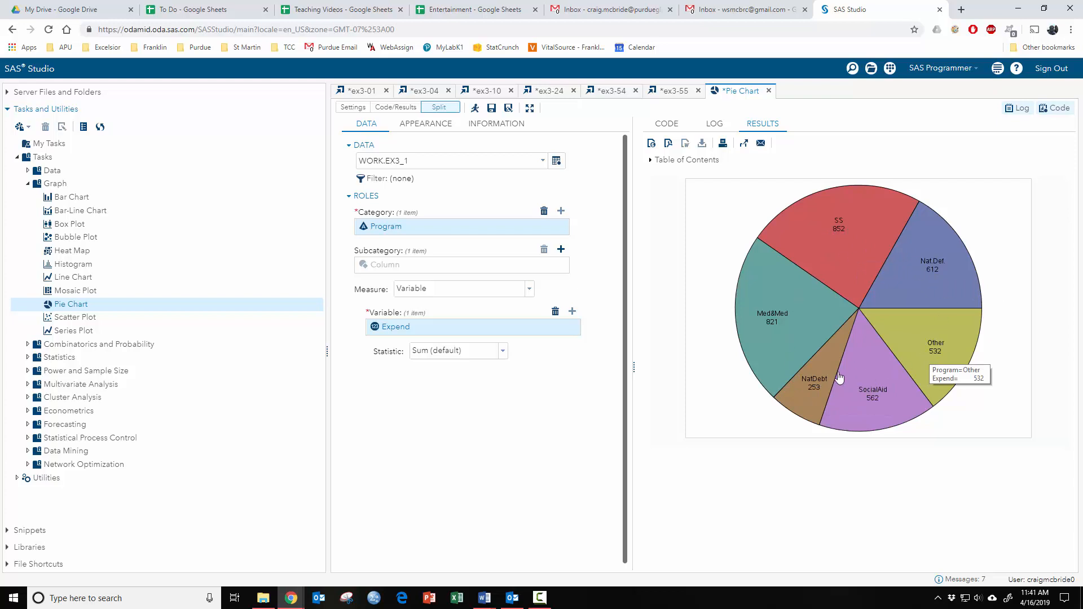
{"action": "mouse_move", "coordinate": [845, 392]}
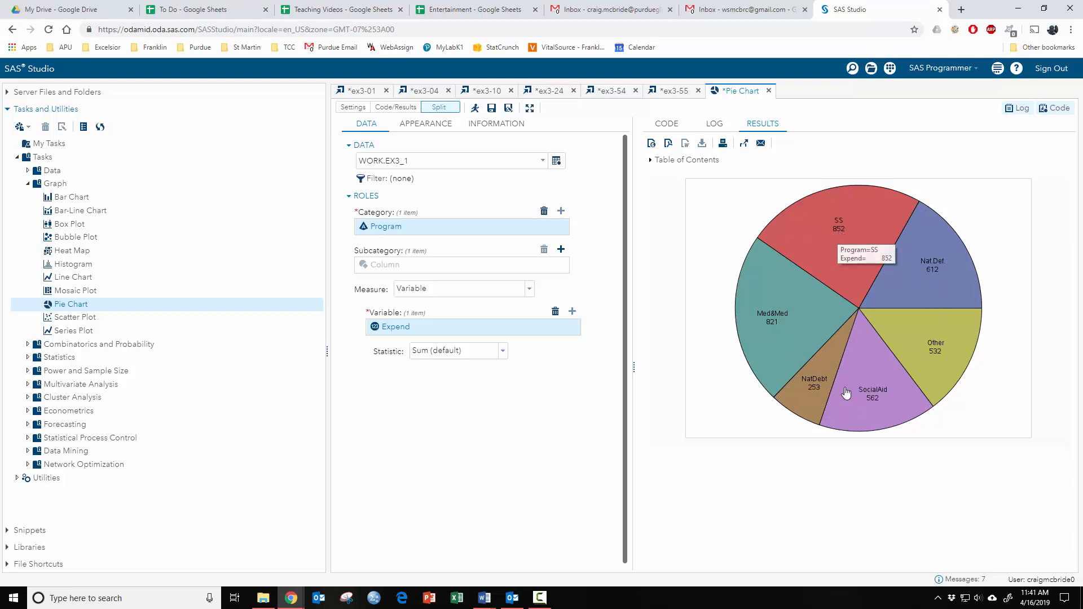
{"action": "mouse_move", "coordinate": [919, 442]}
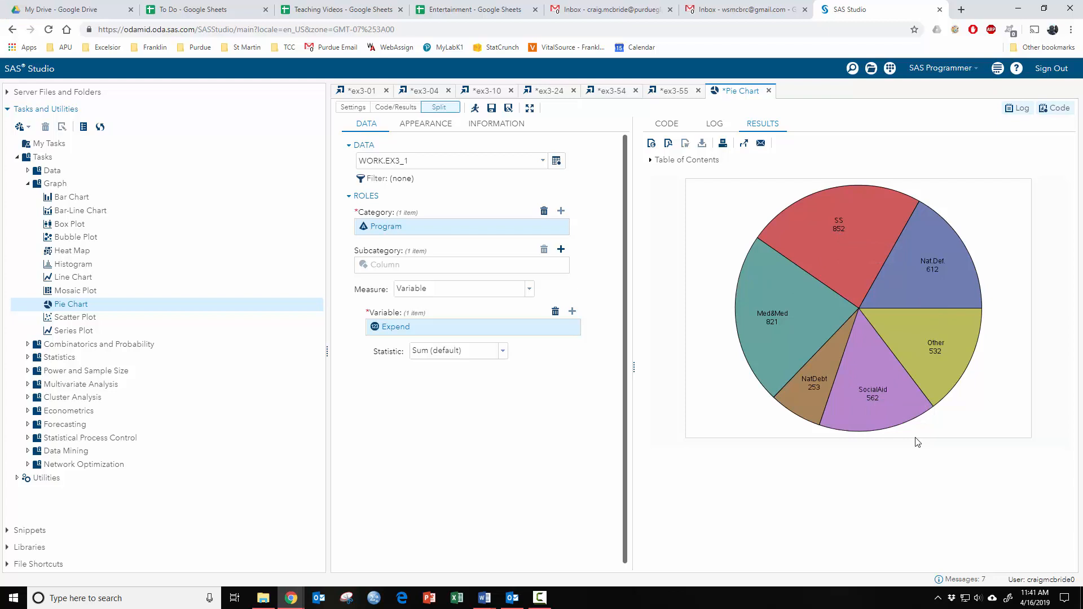
{"action": "mouse_move", "coordinate": [889, 326]}
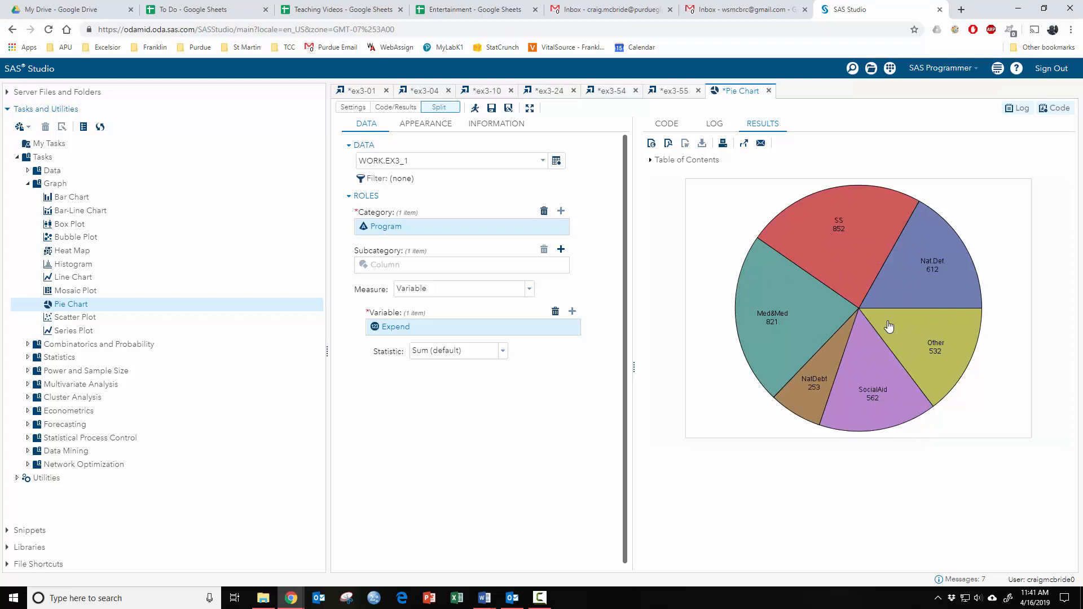
{"action": "mouse_move", "coordinate": [856, 514]}
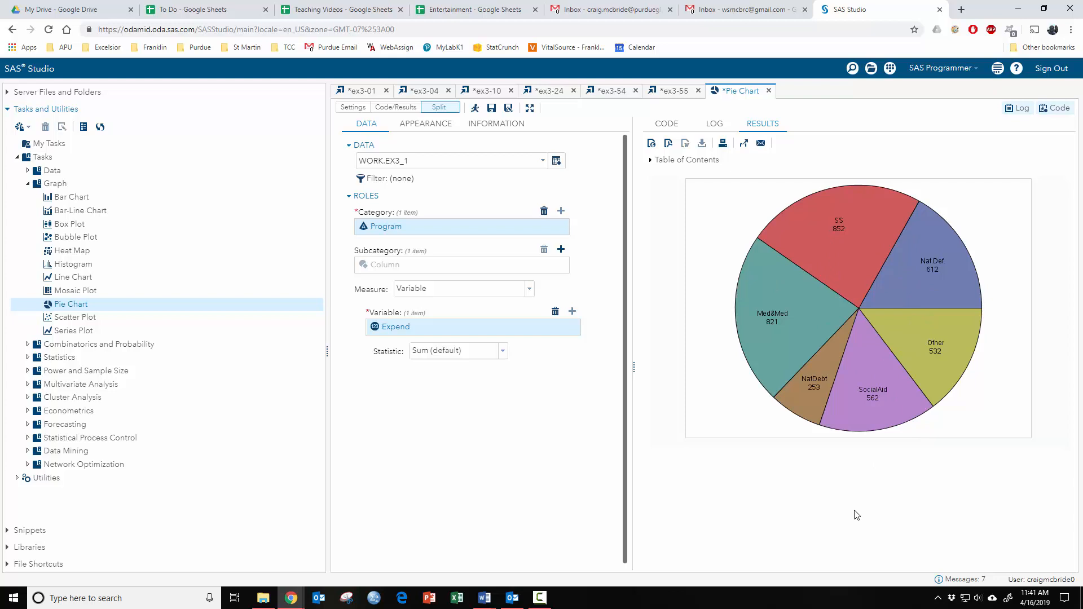
{"action": "mouse_move", "coordinate": [903, 380]}
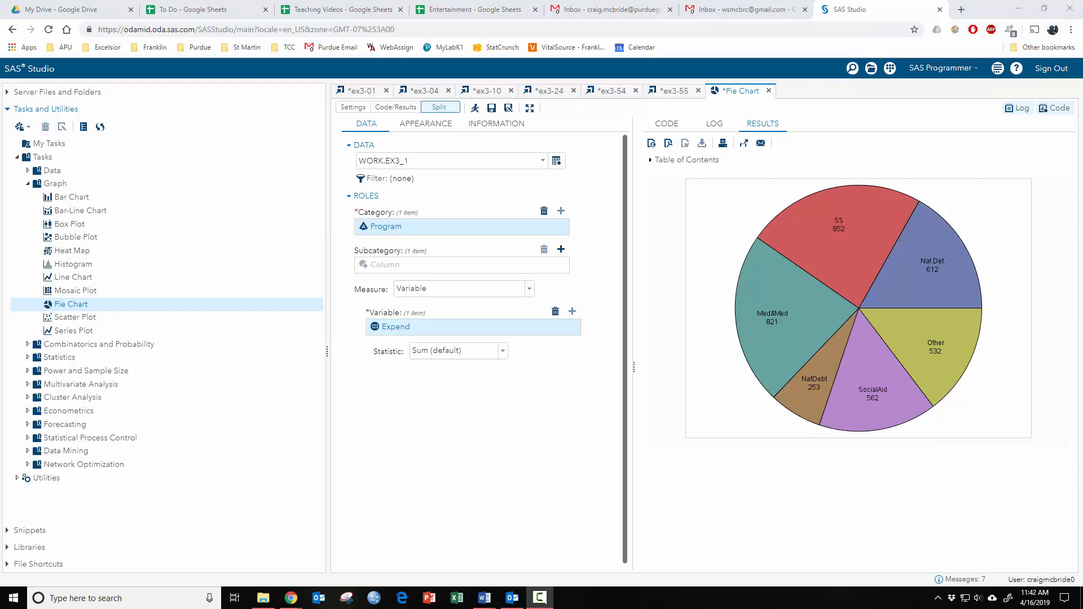
- View the generated code using Program as category and Expend as response
{"action": "left_click", "coordinate": [665, 123]}
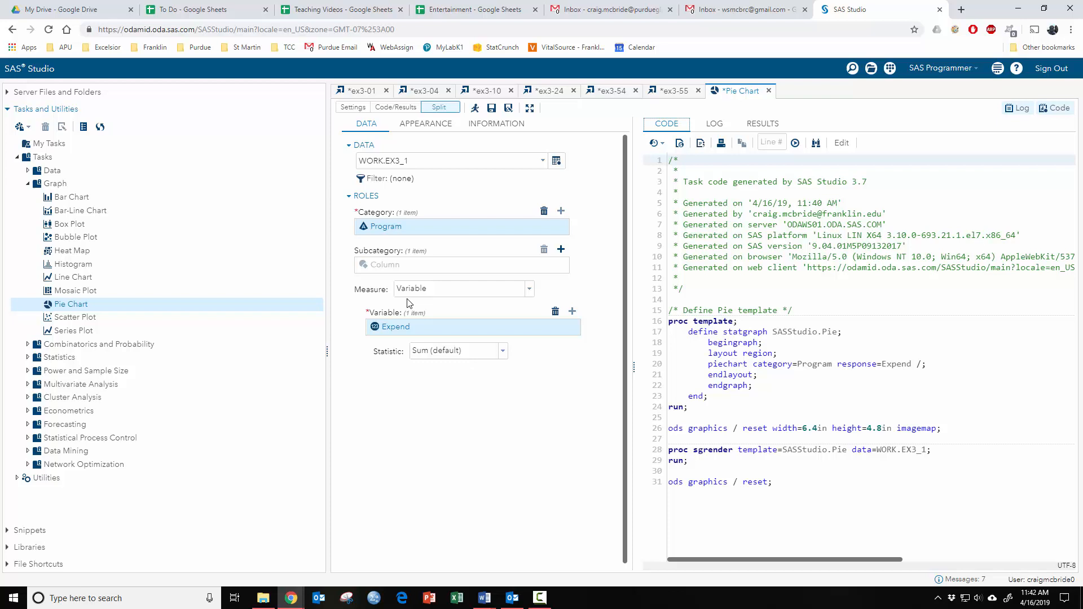
{"action": "mouse_move", "coordinate": [449, 338]}
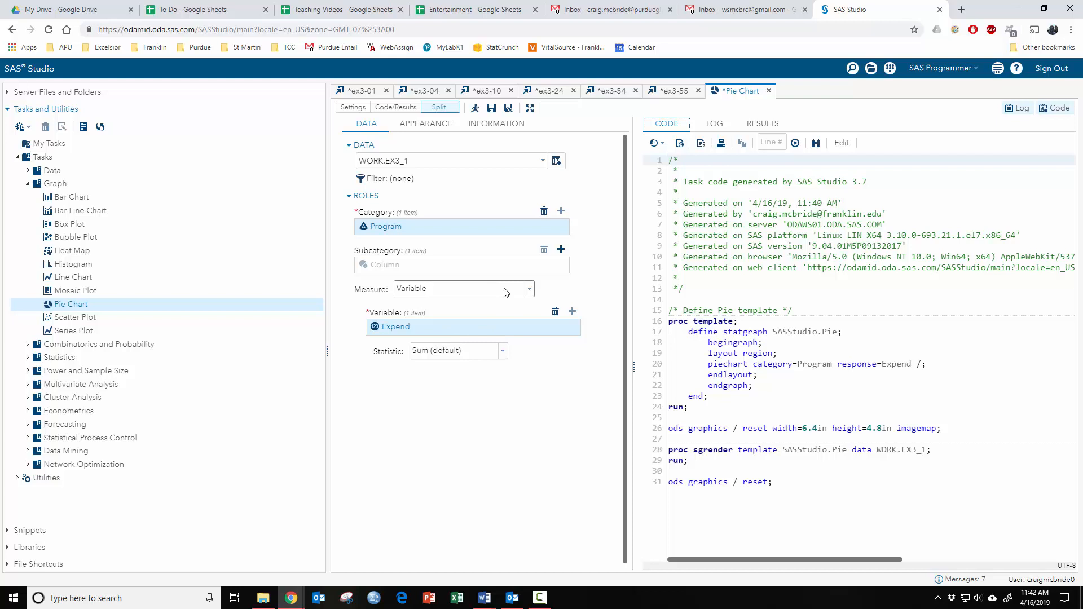
{"action": "mouse_move", "coordinate": [546, 320]}
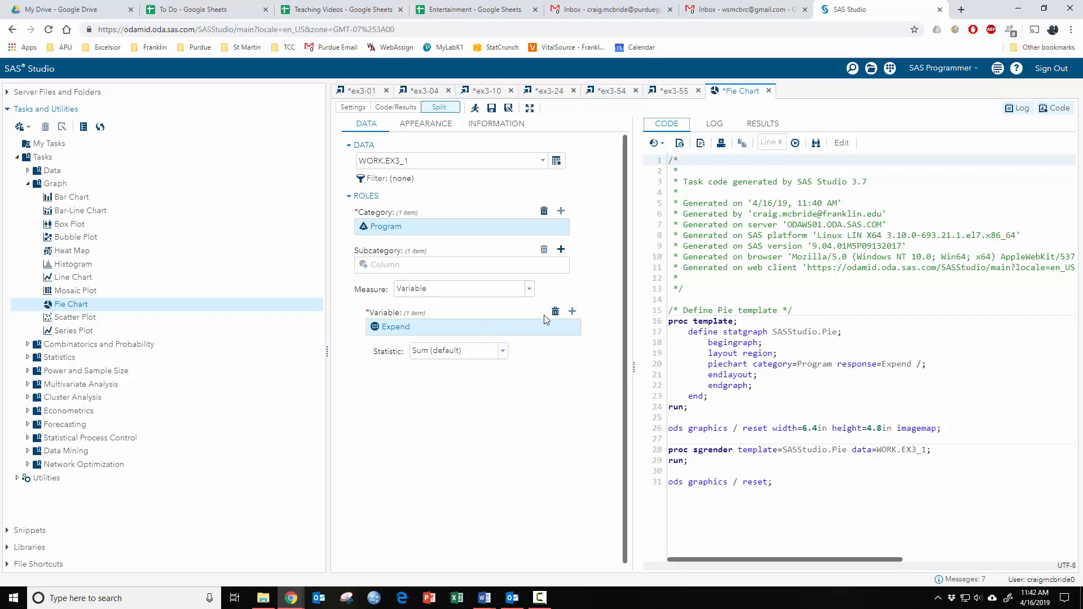
- Swap the measure variable to Percent and rerun, showing slices like SS 23.46%
{"action": "left_click", "coordinate": [572, 311]}
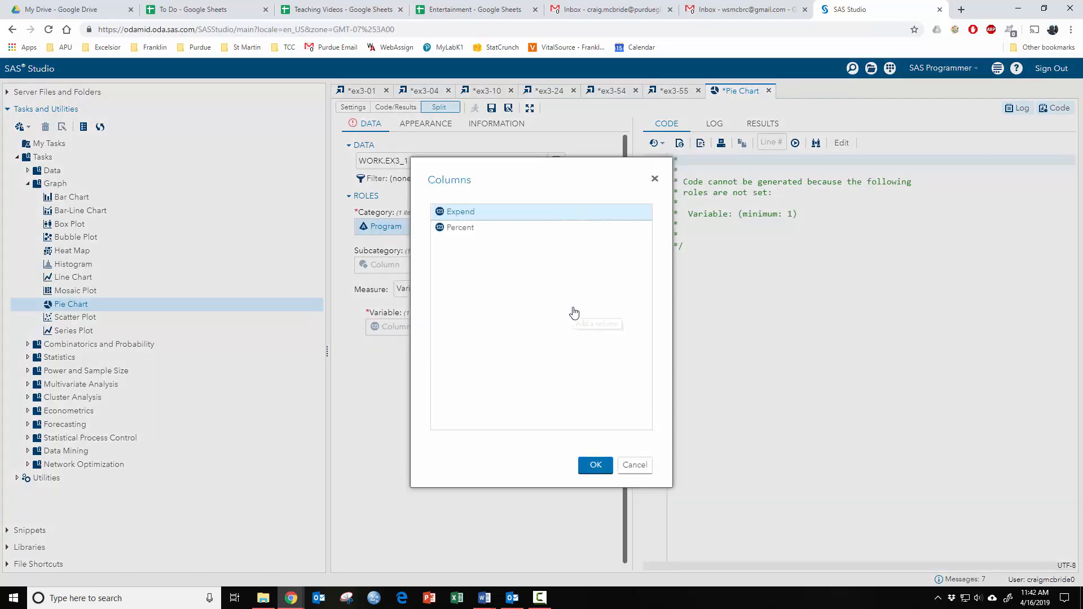
{"action": "left_click", "coordinate": [594, 464]}
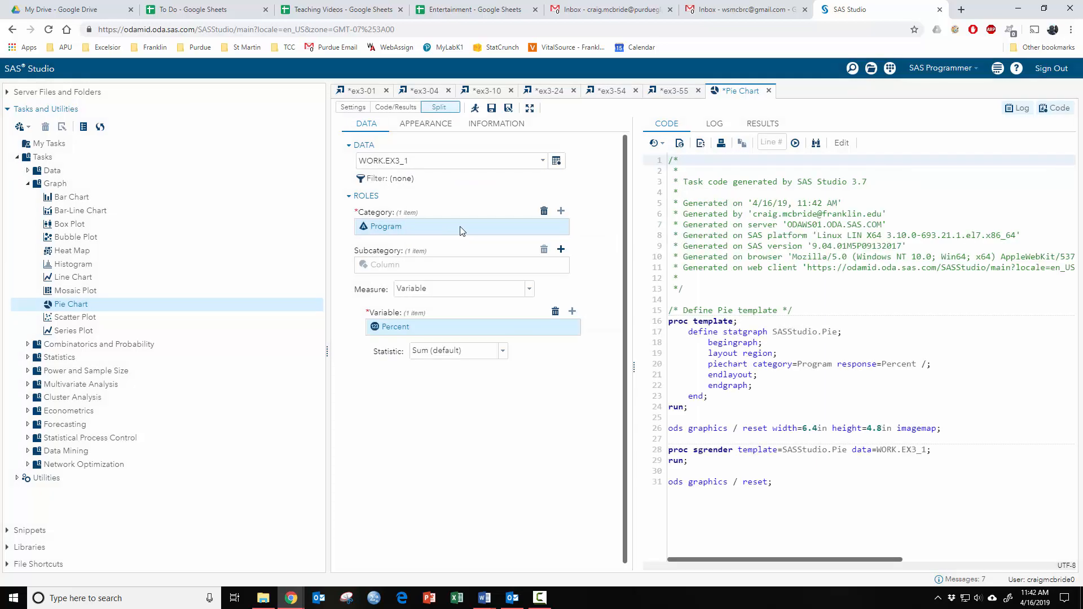
{"action": "mouse_move", "coordinate": [498, 228]}
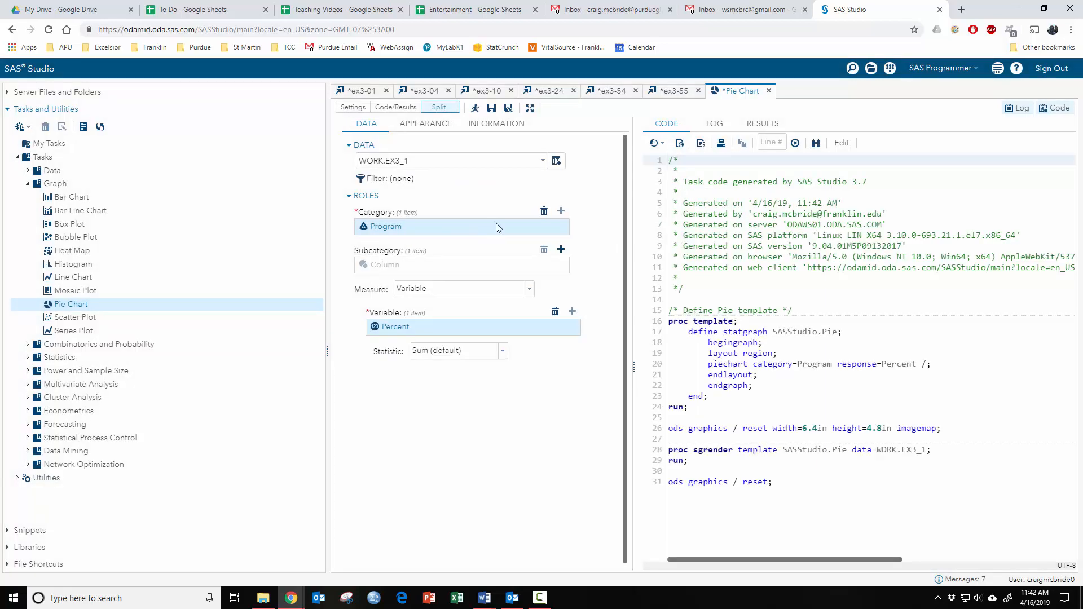
{"action": "left_click", "coordinate": [474, 107]}
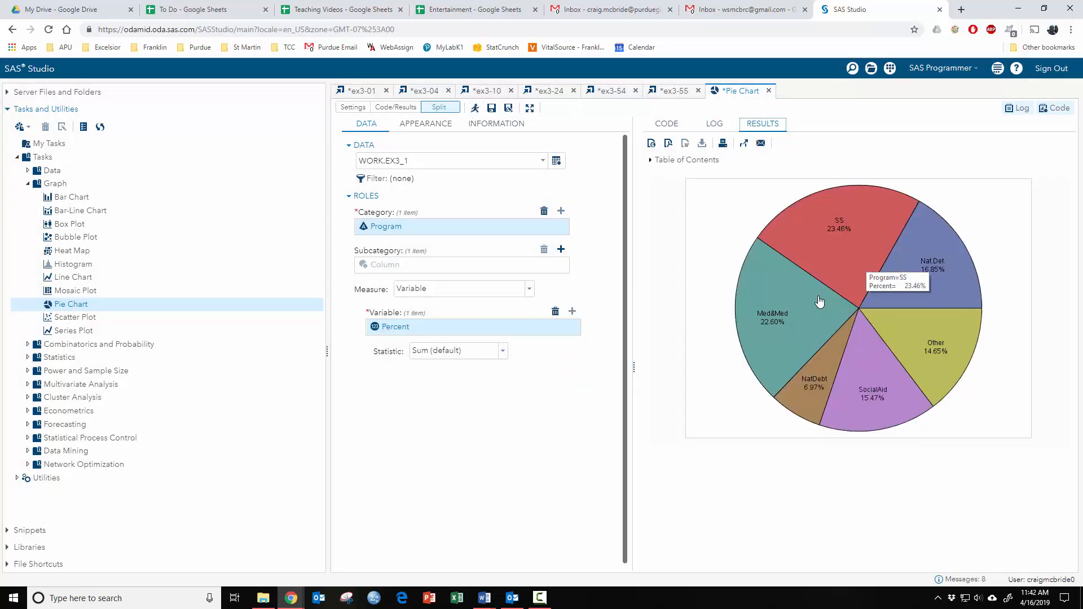
{"action": "mouse_move", "coordinate": [892, 326]}
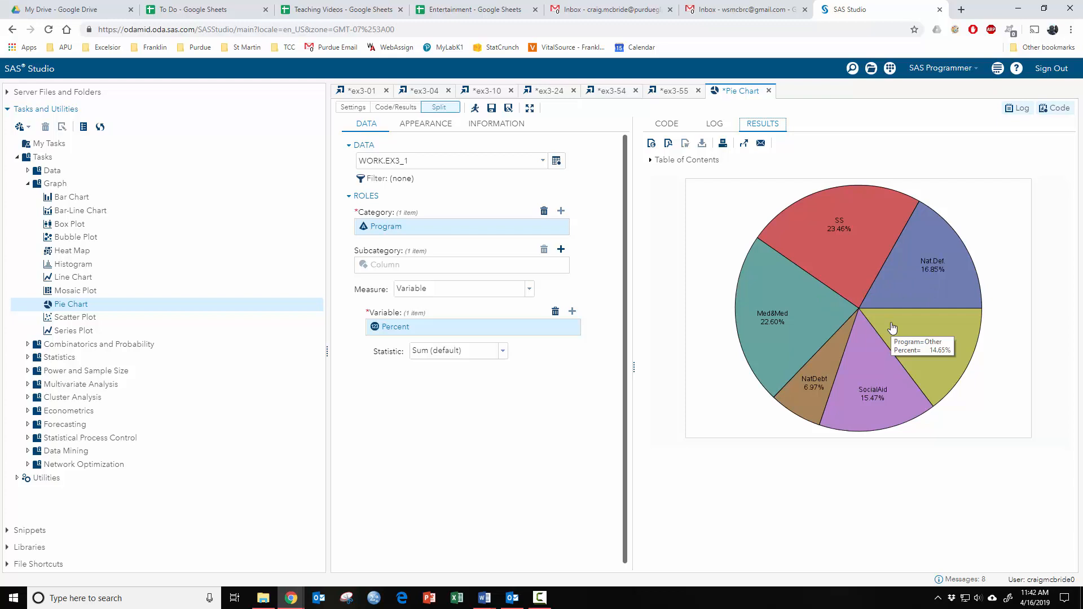
{"action": "mouse_move", "coordinate": [830, 234]}
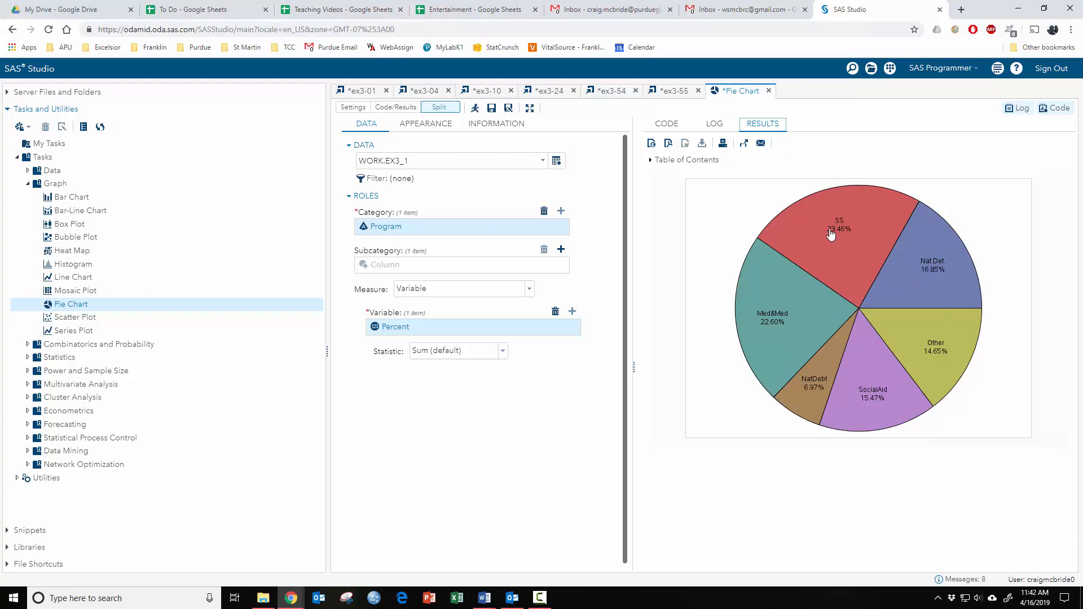
{"action": "mouse_move", "coordinate": [944, 359]}
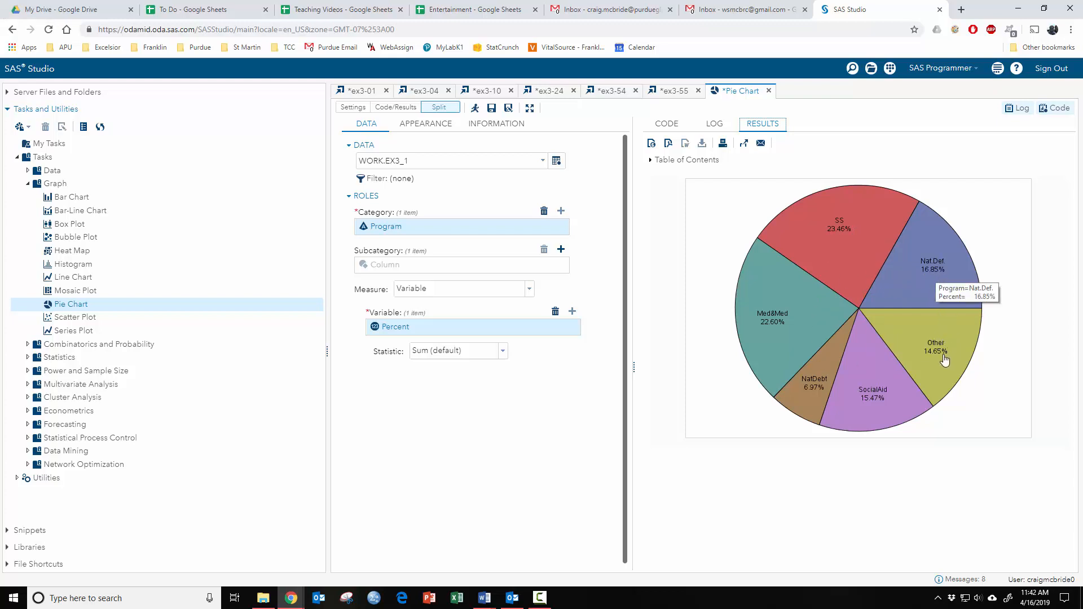
{"action": "mouse_move", "coordinate": [945, 360]}
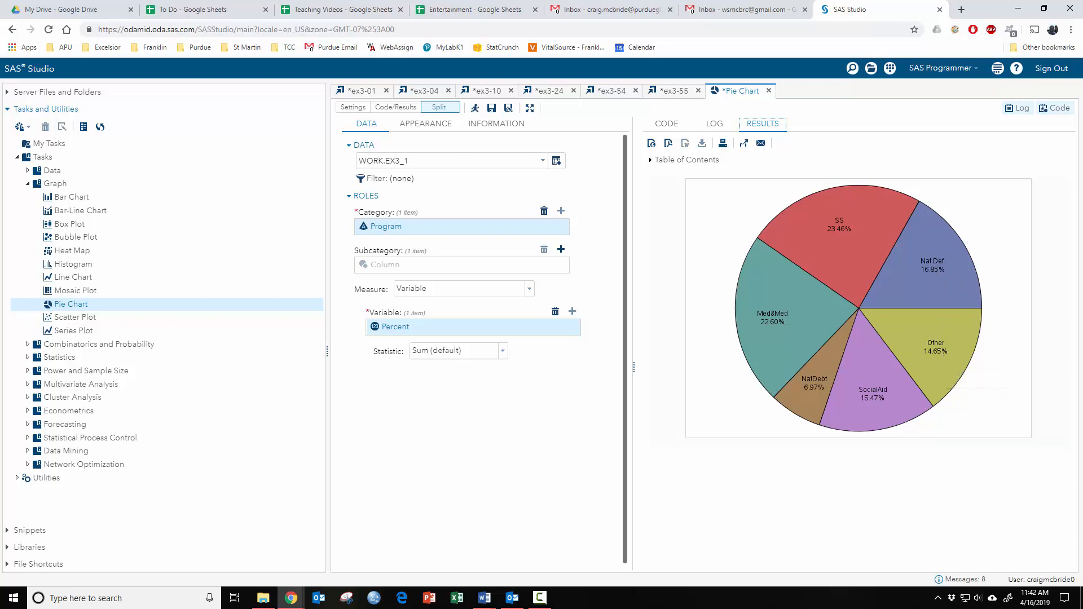
{"action": "mouse_move", "coordinate": [750, 455]}
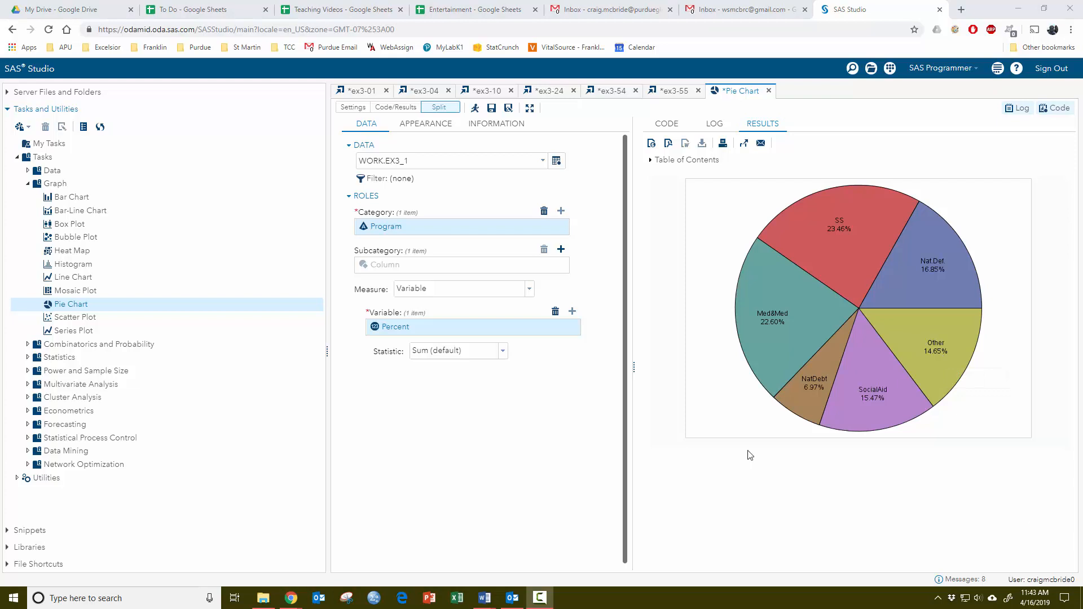
- Open a Bar Chart task on WORK.EX3_1 with Program as category
{"action": "double_click", "coordinate": [71, 197]}
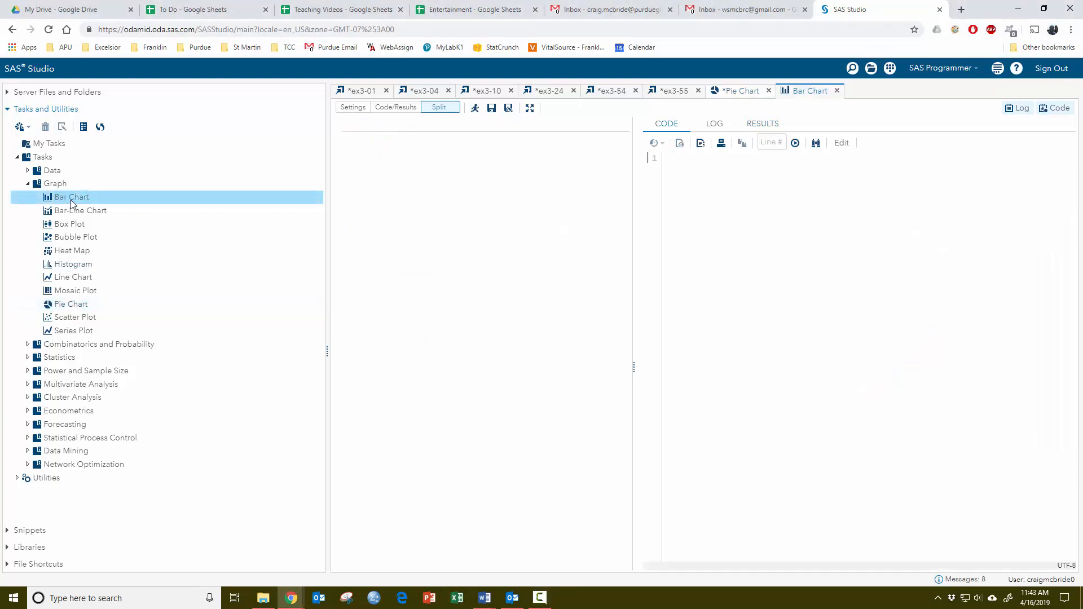
{"action": "double_click", "coordinate": [73, 197]}
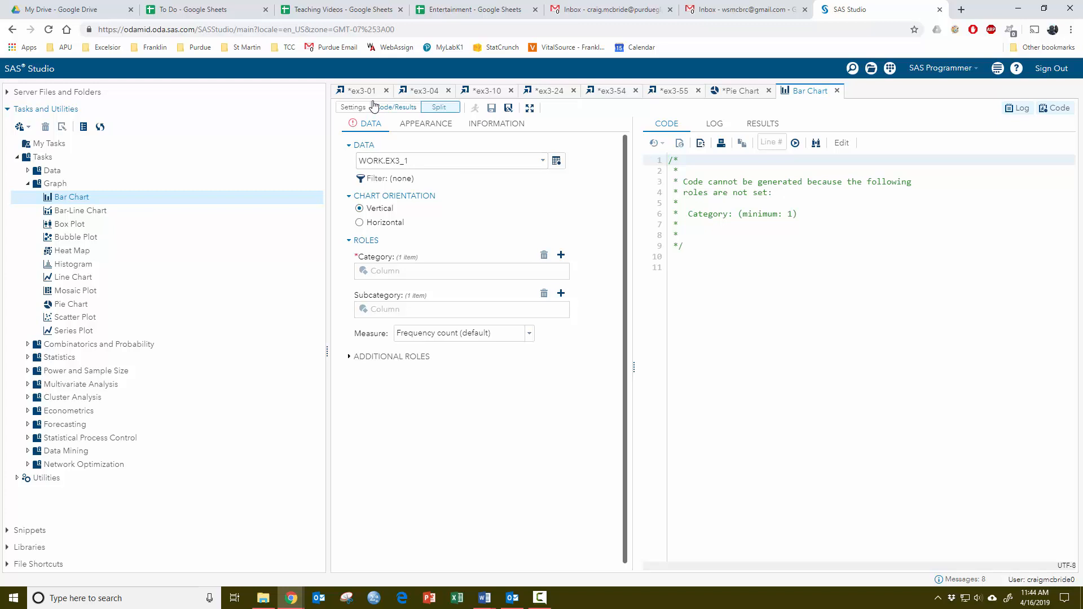
{"action": "mouse_move", "coordinate": [359, 90]}
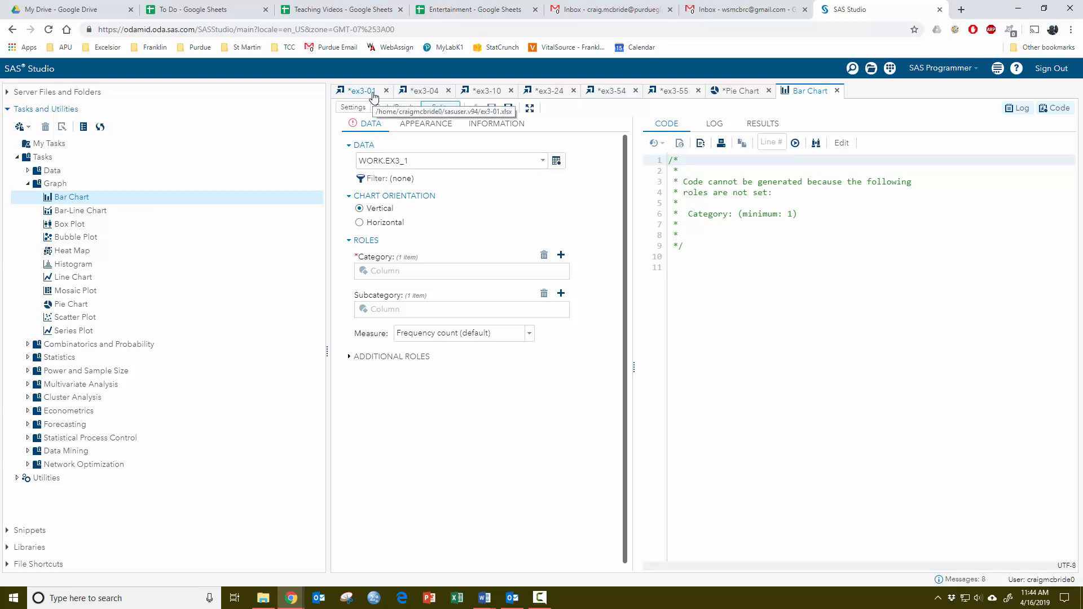
{"action": "mouse_move", "coordinate": [508, 212]}
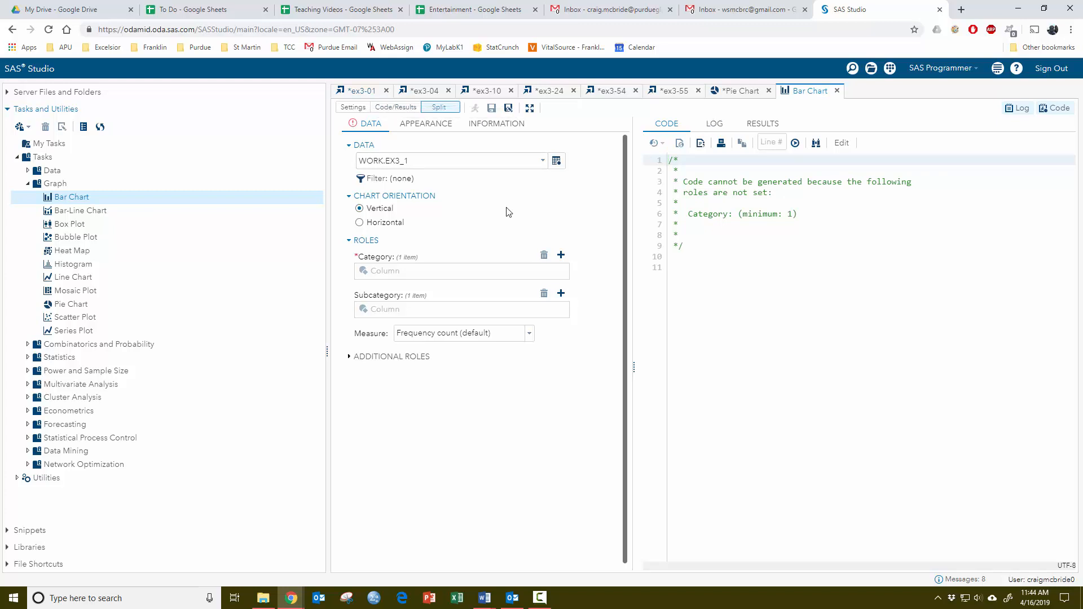
{"action": "mouse_move", "coordinate": [436, 263]}
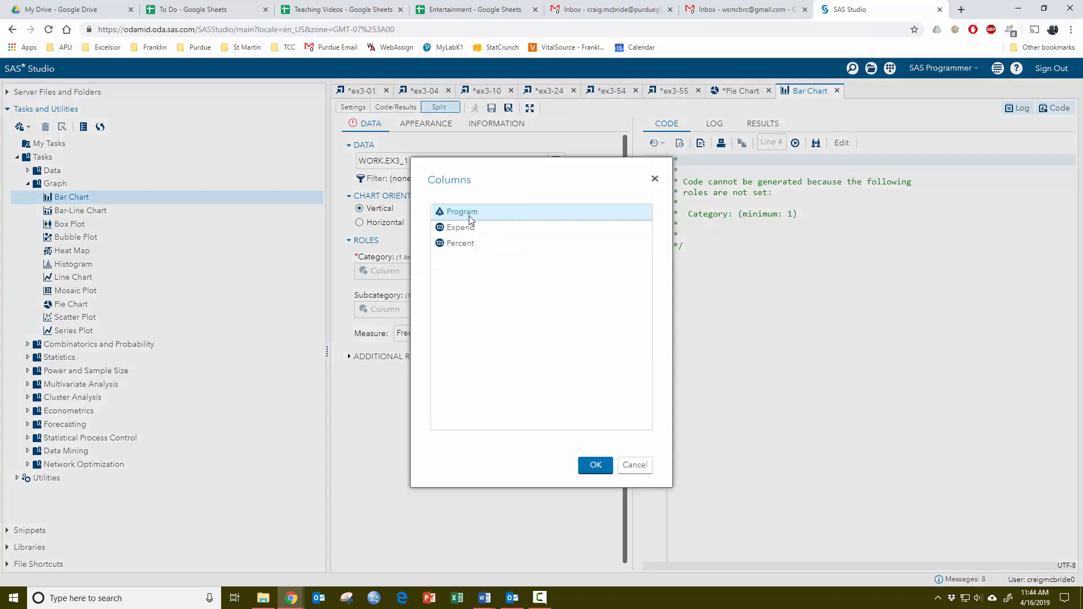
{"action": "left_click", "coordinate": [593, 464]}
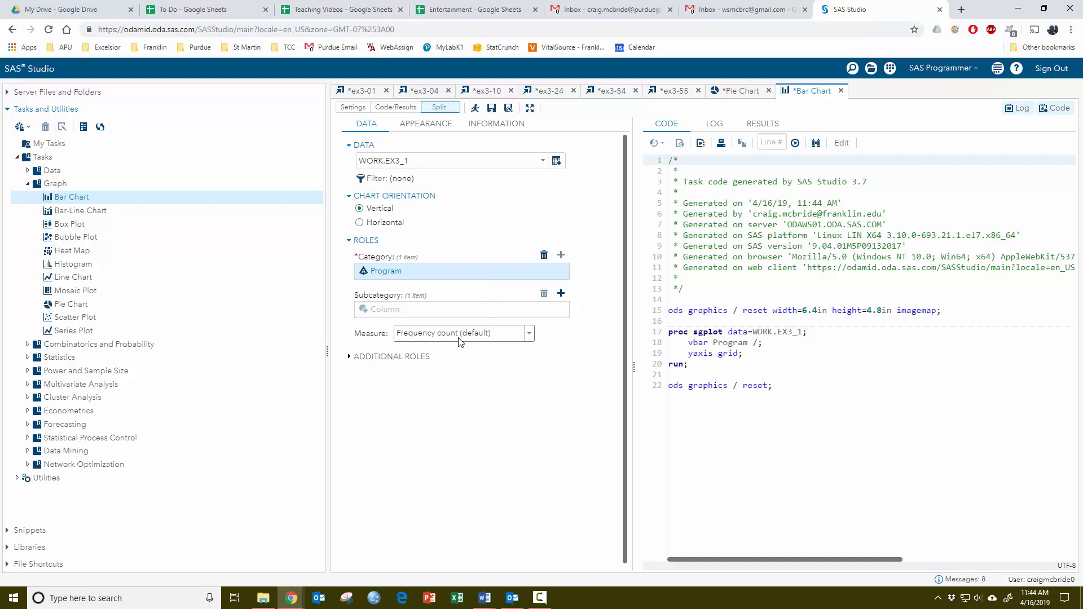
- Measure the Program bar chart as frequency percent and run it
{"action": "left_click", "coordinate": [528, 333]}
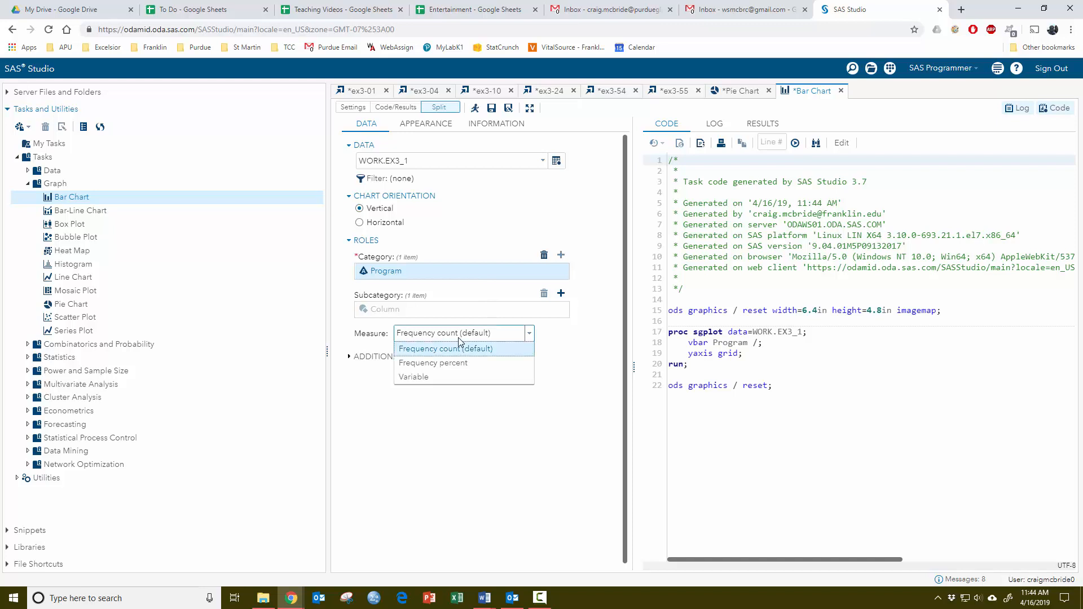
{"action": "left_click", "coordinate": [433, 363]}
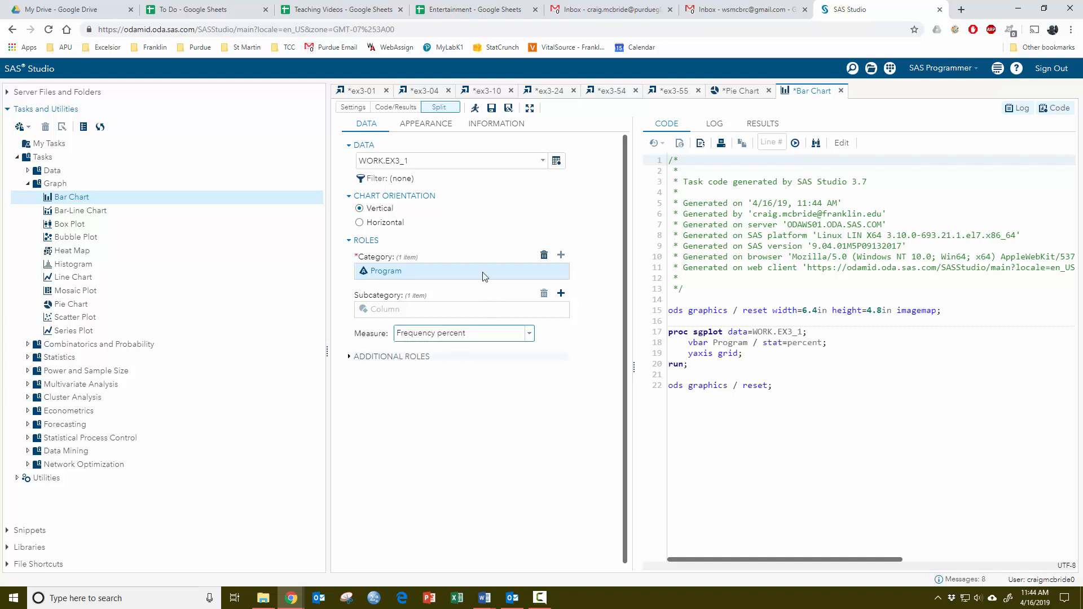
{"action": "left_click", "coordinate": [475, 108]}
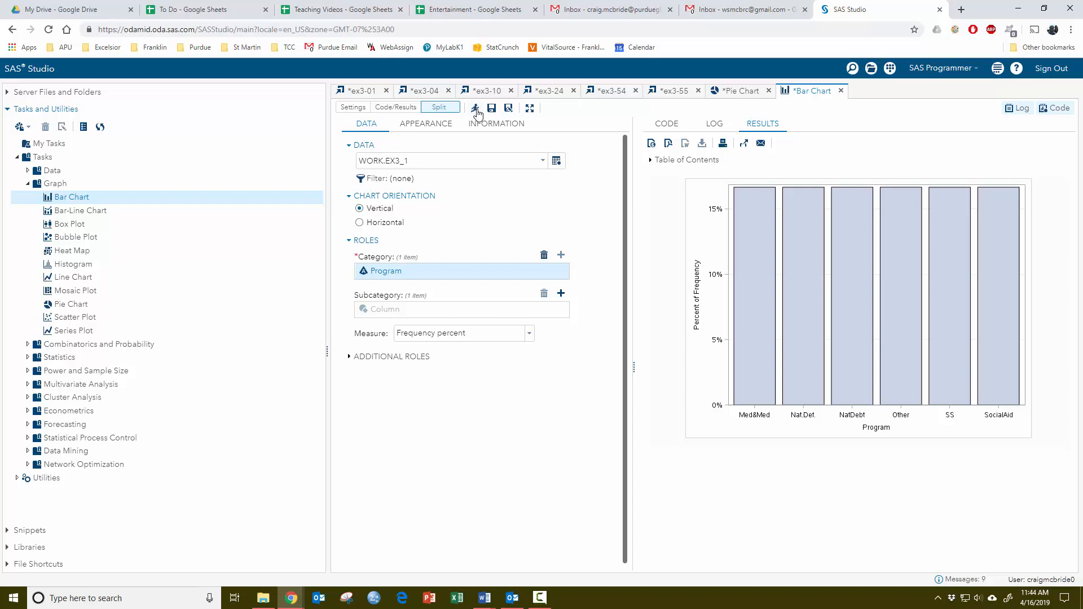
{"action": "mouse_move", "coordinate": [815, 419]}
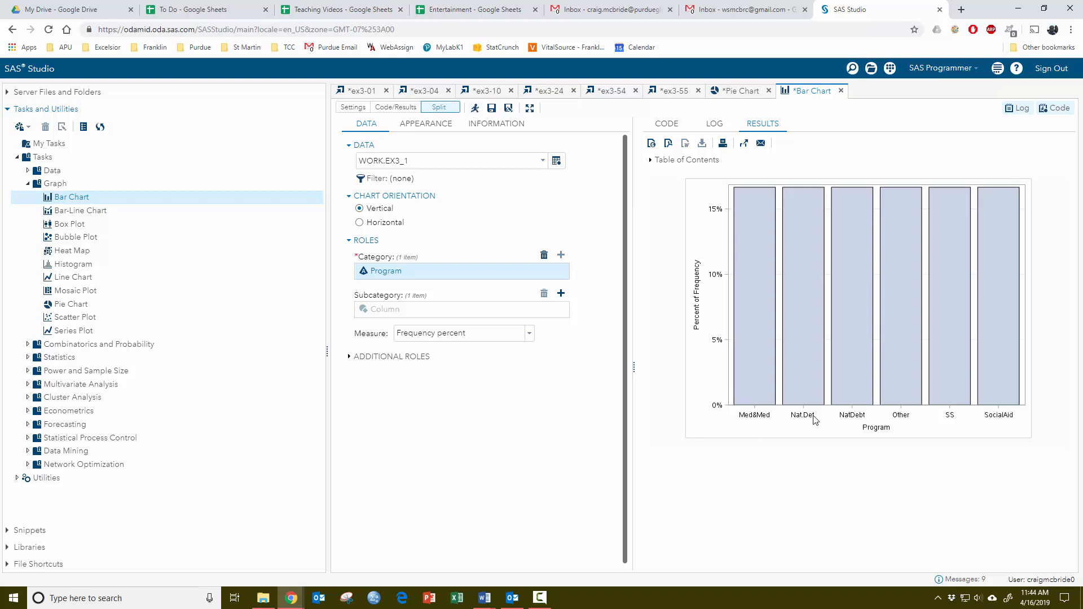
{"action": "mouse_move", "coordinate": [772, 441]}
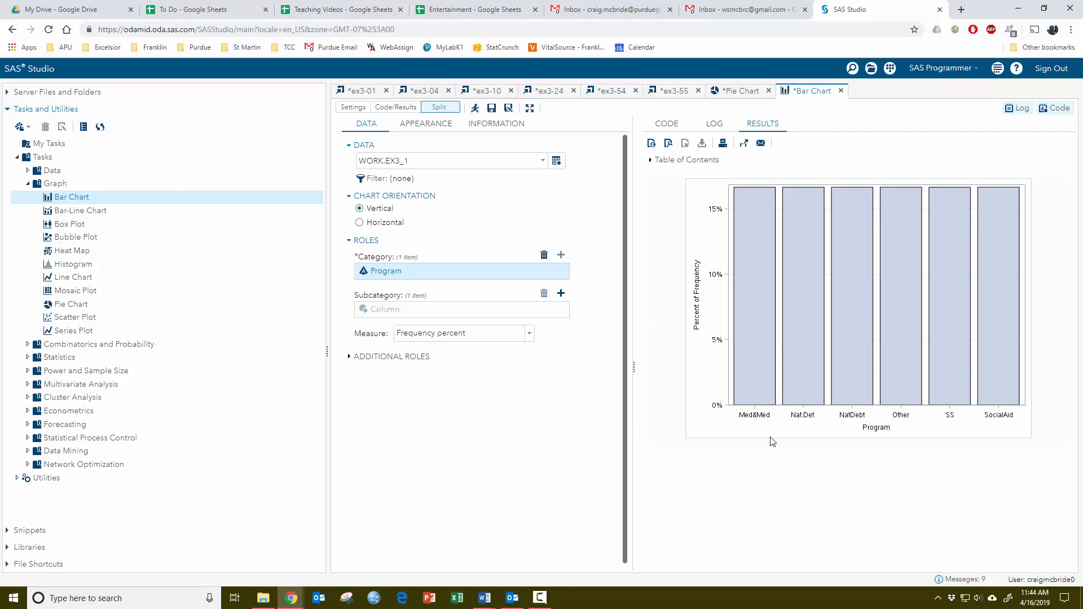
{"action": "mouse_move", "coordinate": [404, 271]}
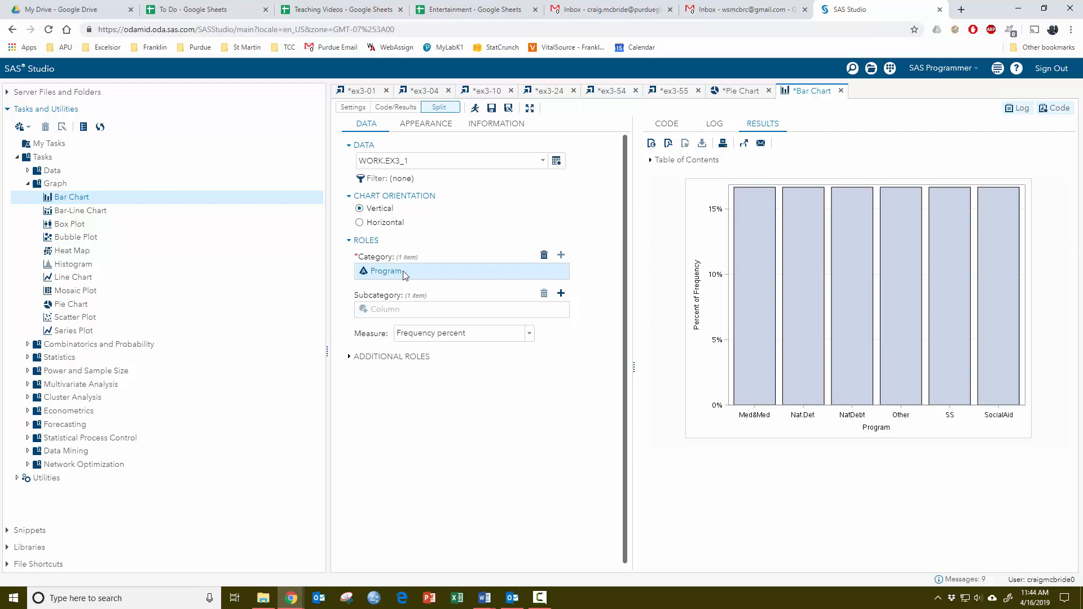
{"action": "mouse_move", "coordinate": [385, 276]}
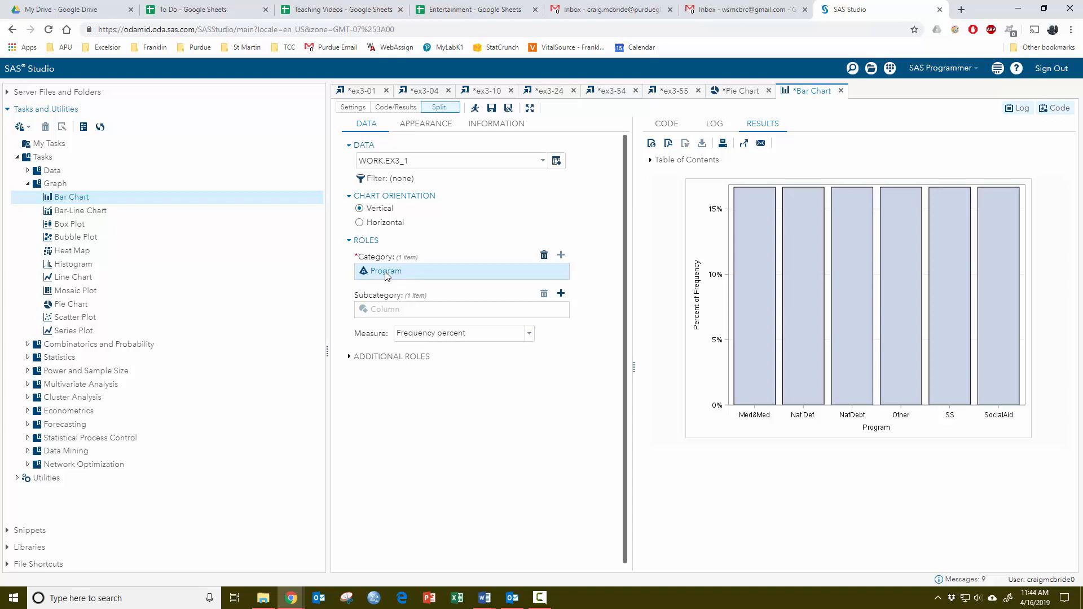
{"action": "mouse_move", "coordinate": [449, 332]}
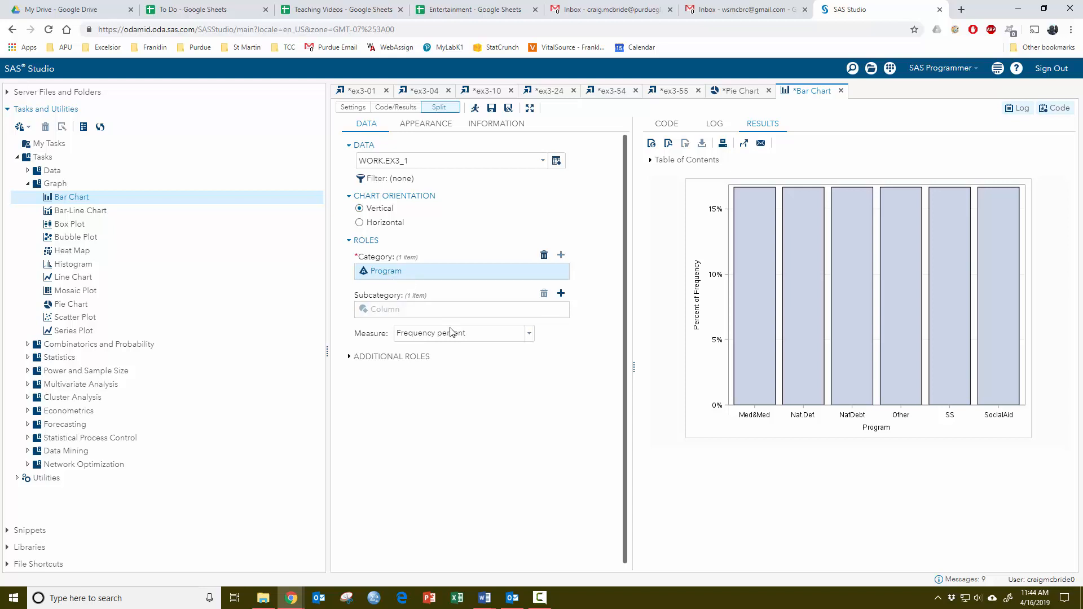
- Switch the bar measure to the sum of Expend and rerun the chart
{"action": "left_click", "coordinate": [462, 332]}
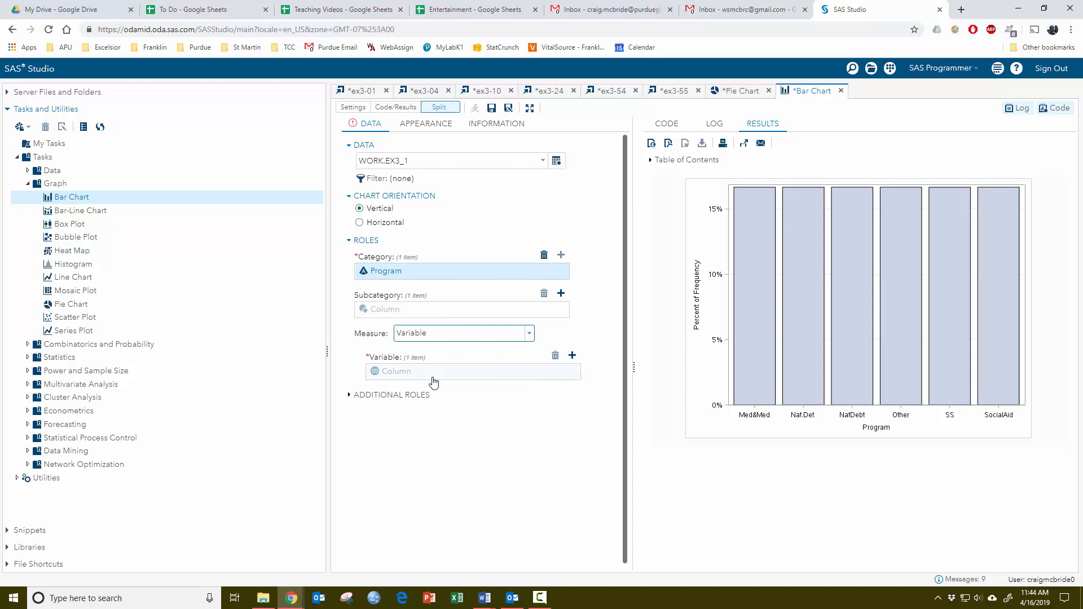
{"action": "mouse_move", "coordinate": [552, 369]}
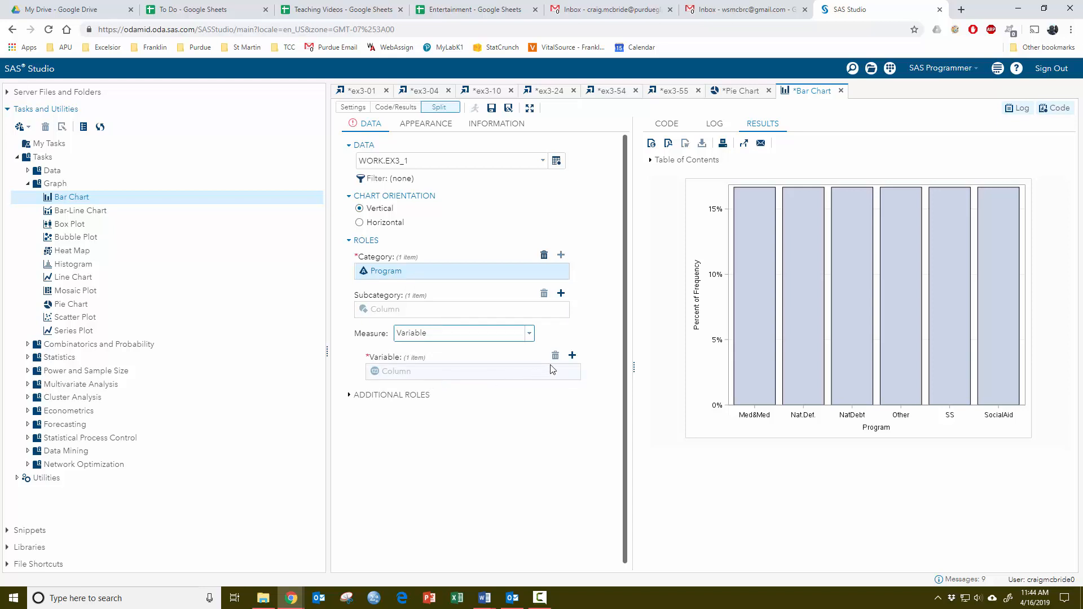
{"action": "left_click", "coordinate": [572, 355]}
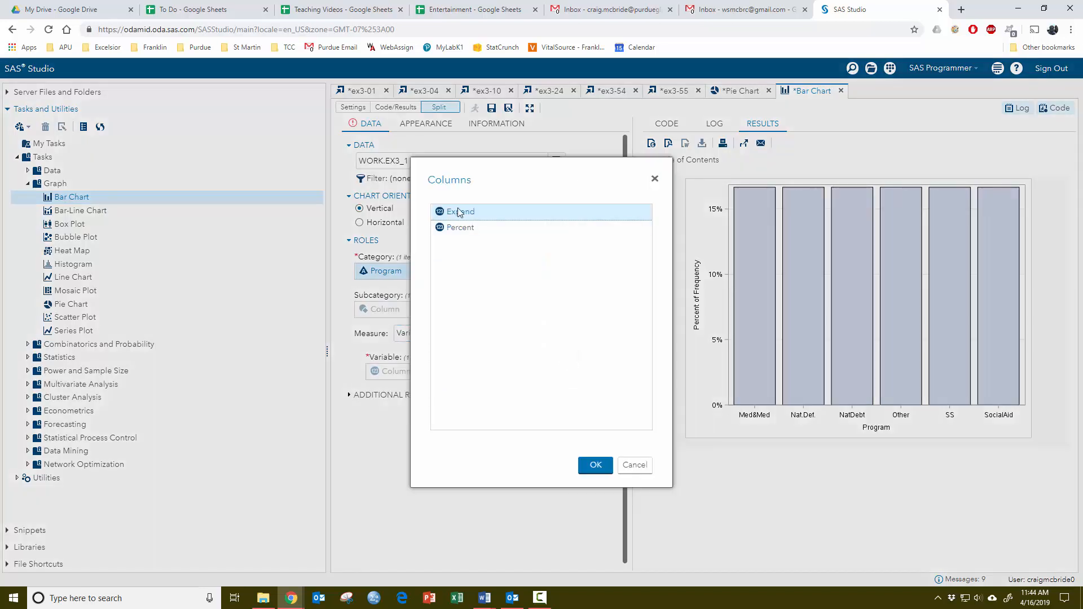
{"action": "left_click", "coordinate": [594, 464]}
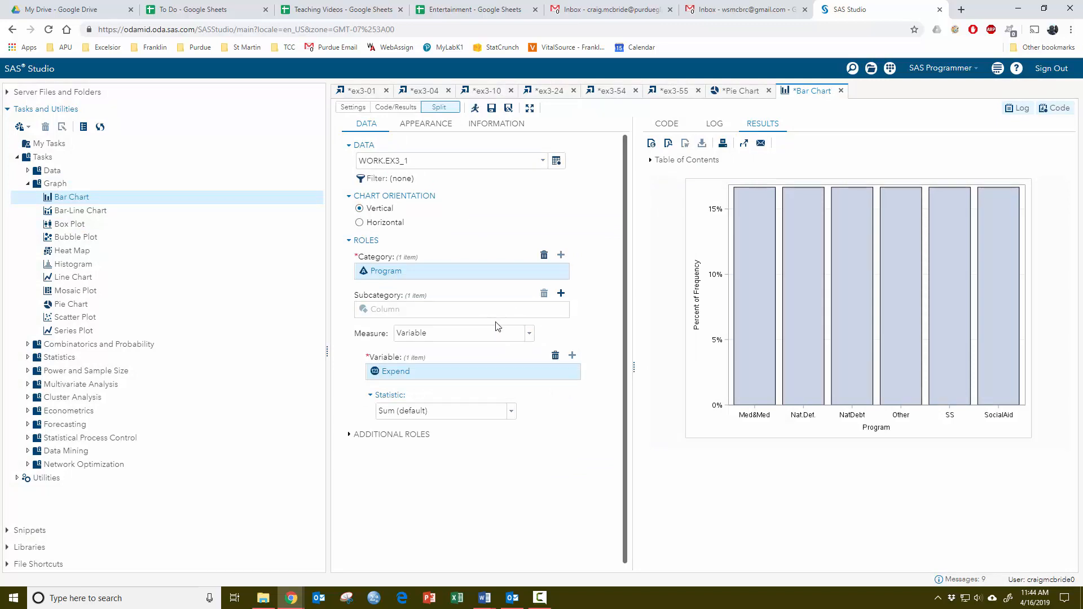
{"action": "left_click", "coordinate": [474, 108]}
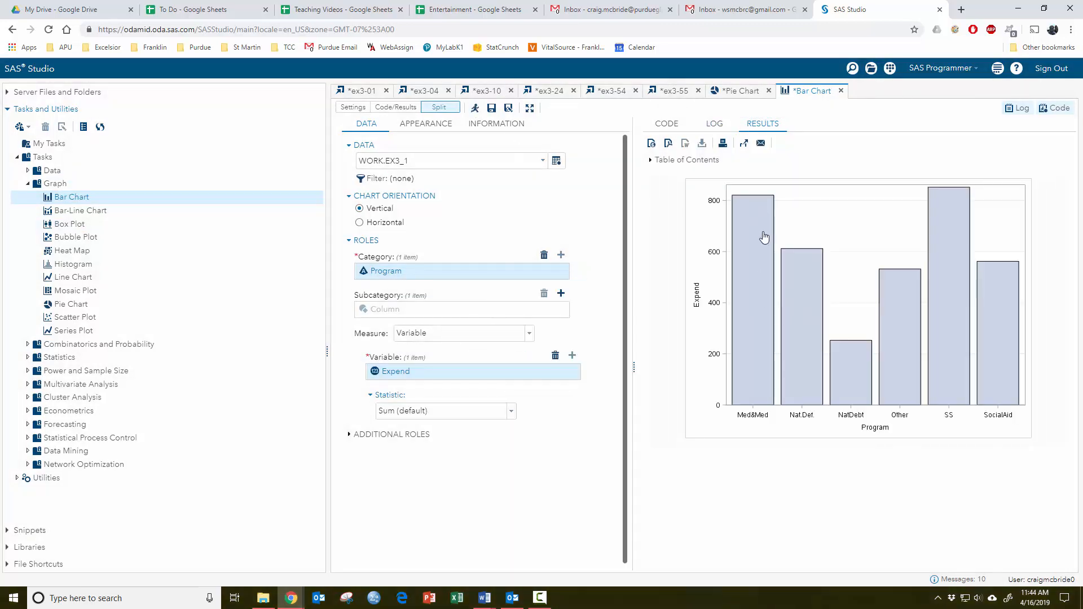
{"action": "mouse_move", "coordinate": [781, 255]}
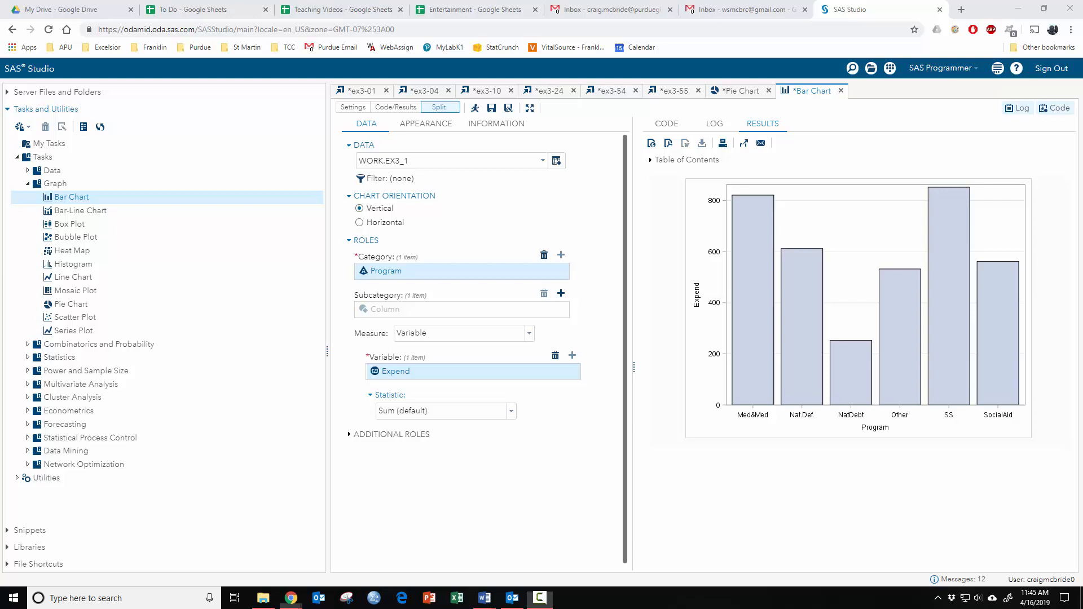
{"action": "mouse_move", "coordinate": [525, 394]}
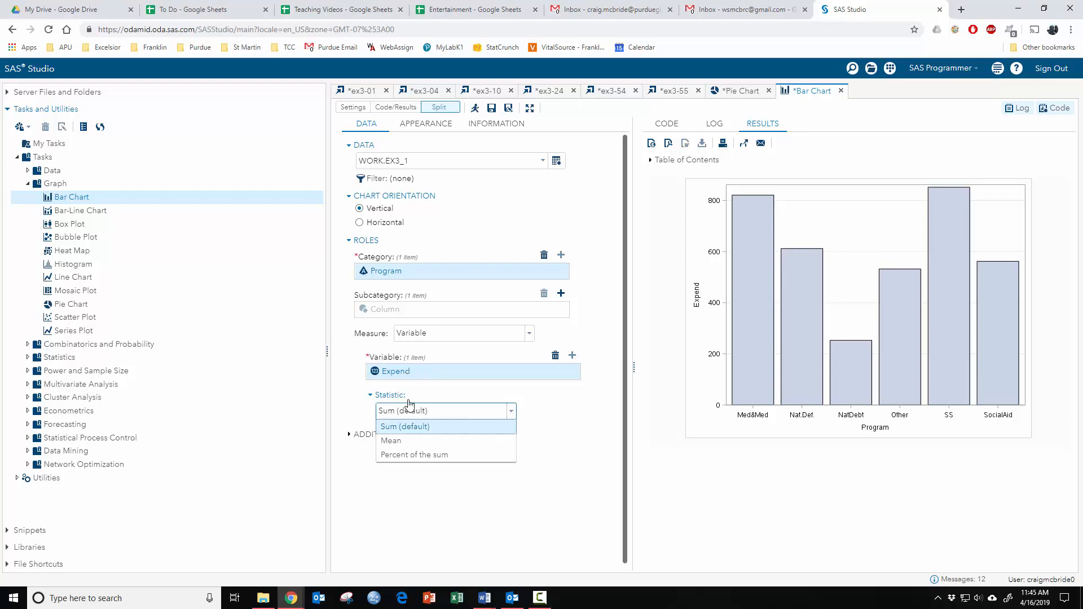
{"action": "mouse_move", "coordinate": [414, 455]}
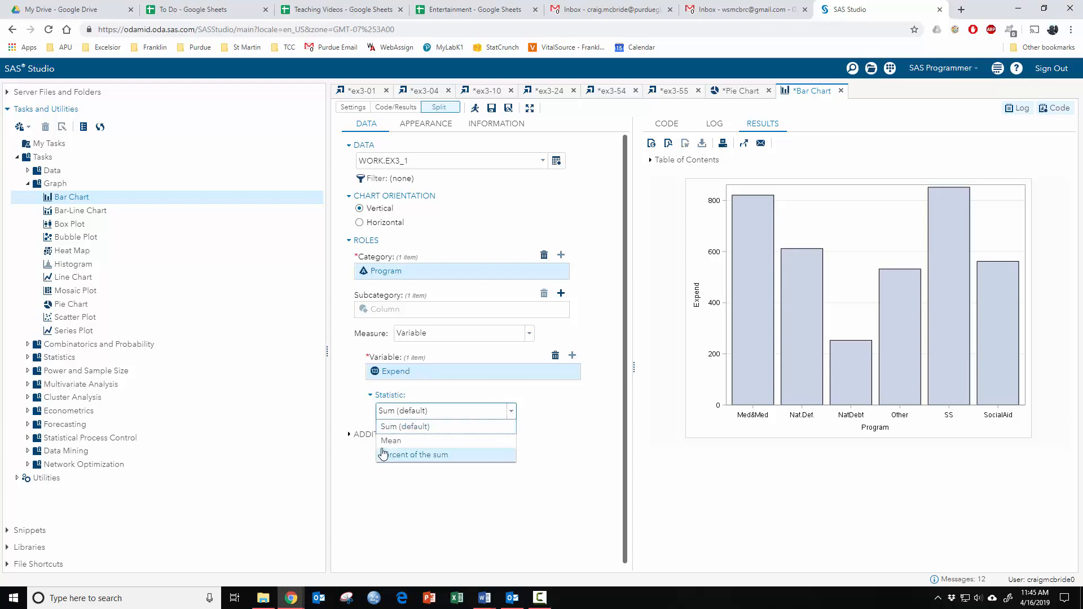
{"action": "mouse_move", "coordinate": [404, 459]}
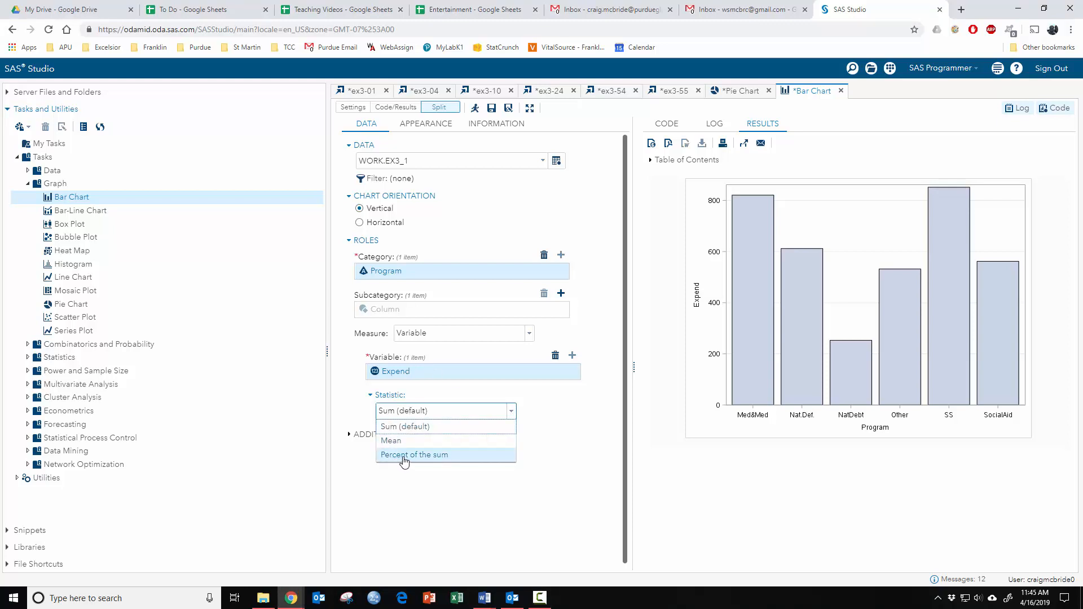
- Set the Expend statistic to percent of the sum and rerun the chart
{"action": "left_click", "coordinate": [413, 454]}
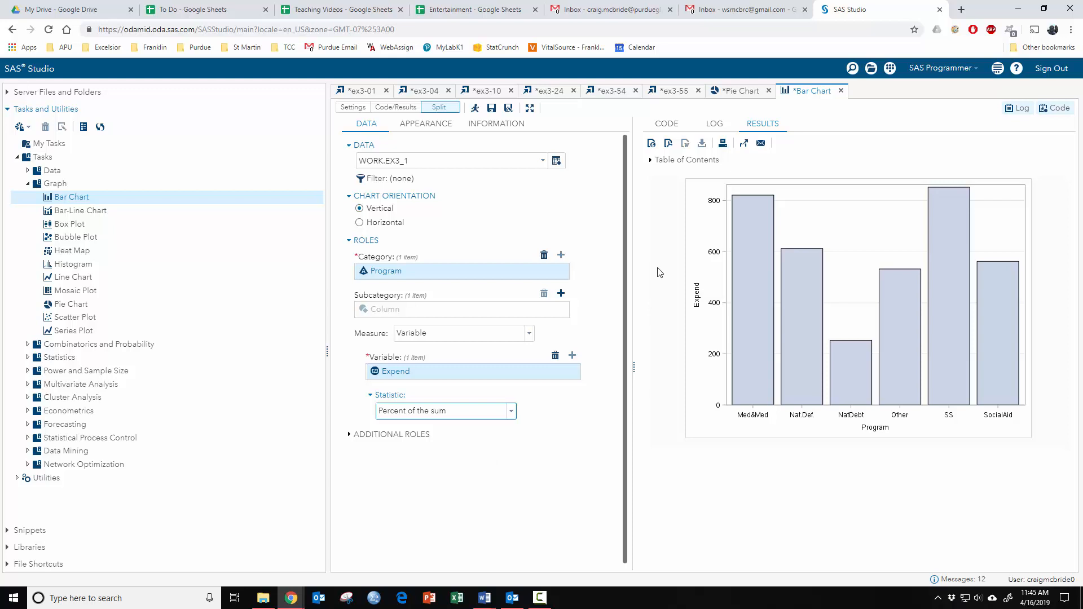
{"action": "left_click", "coordinate": [474, 107]}
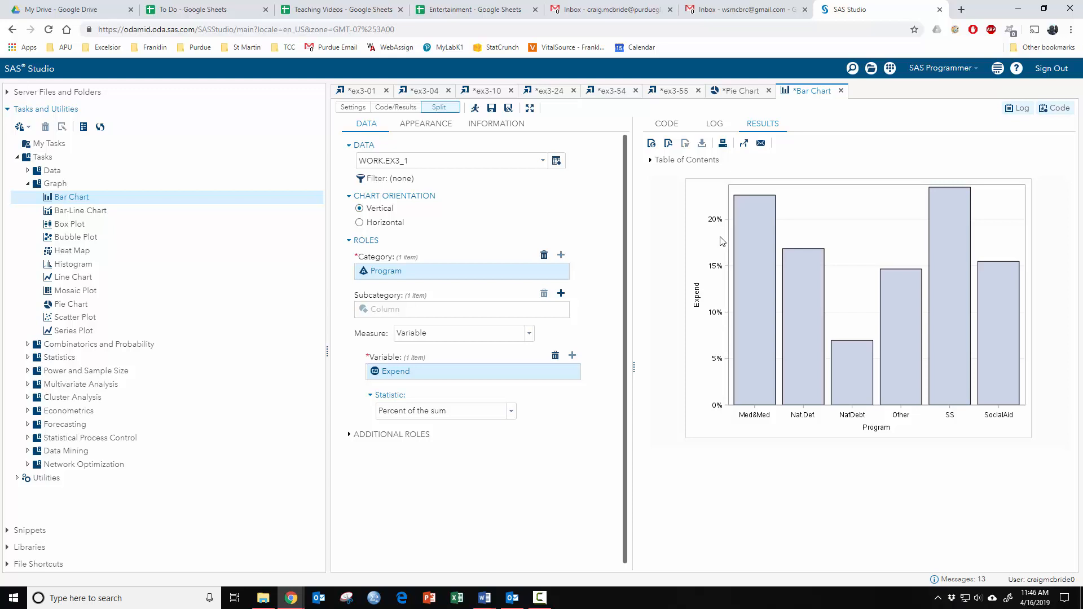
{"action": "mouse_move", "coordinate": [766, 210]}
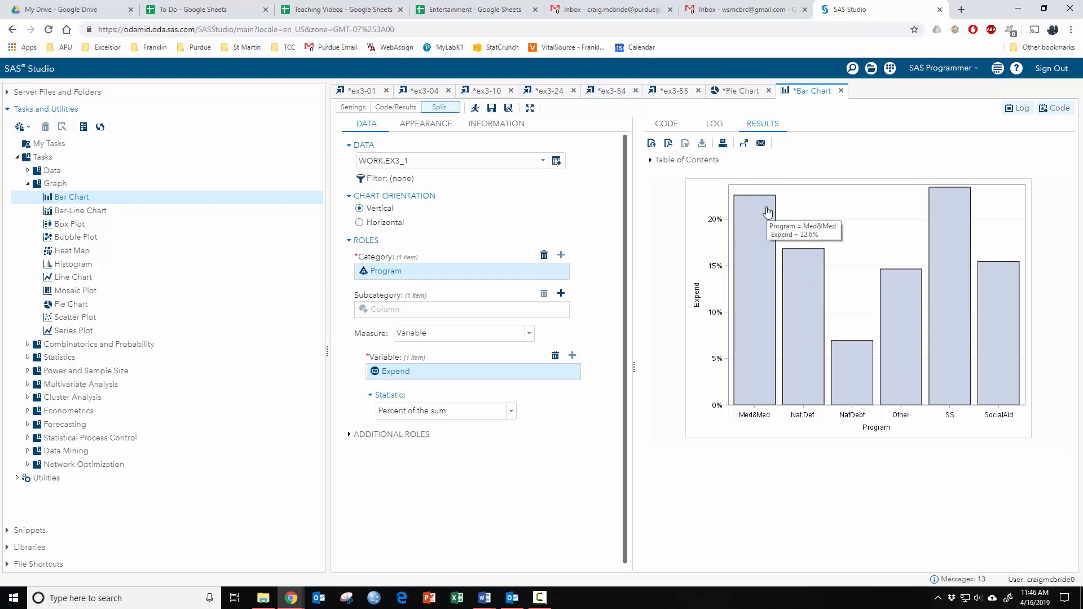
{"action": "mouse_move", "coordinate": [767, 218]}
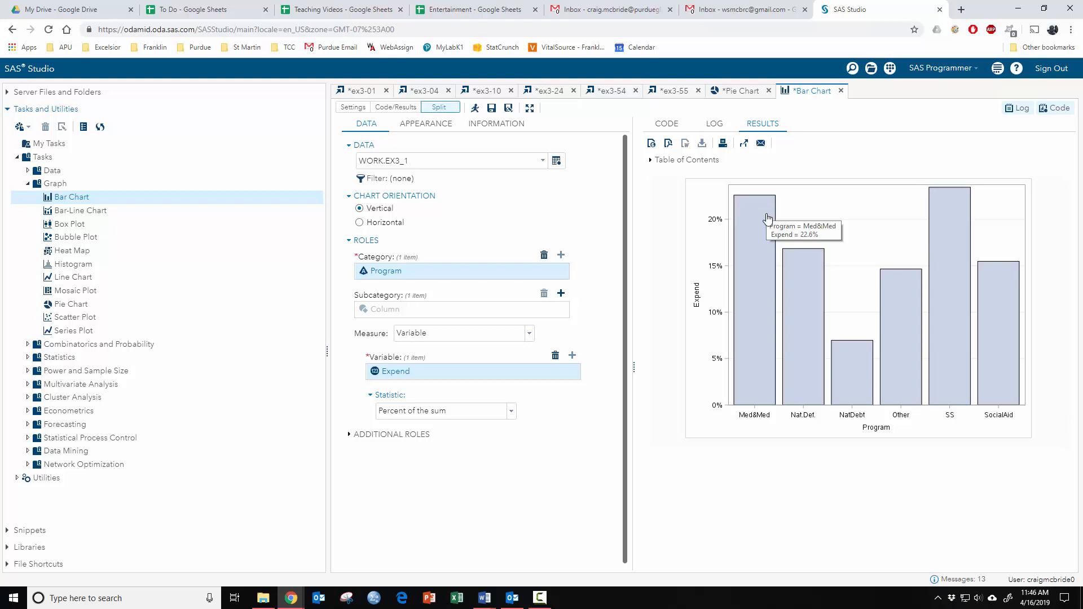
{"action": "mouse_move", "coordinate": [717, 240]}
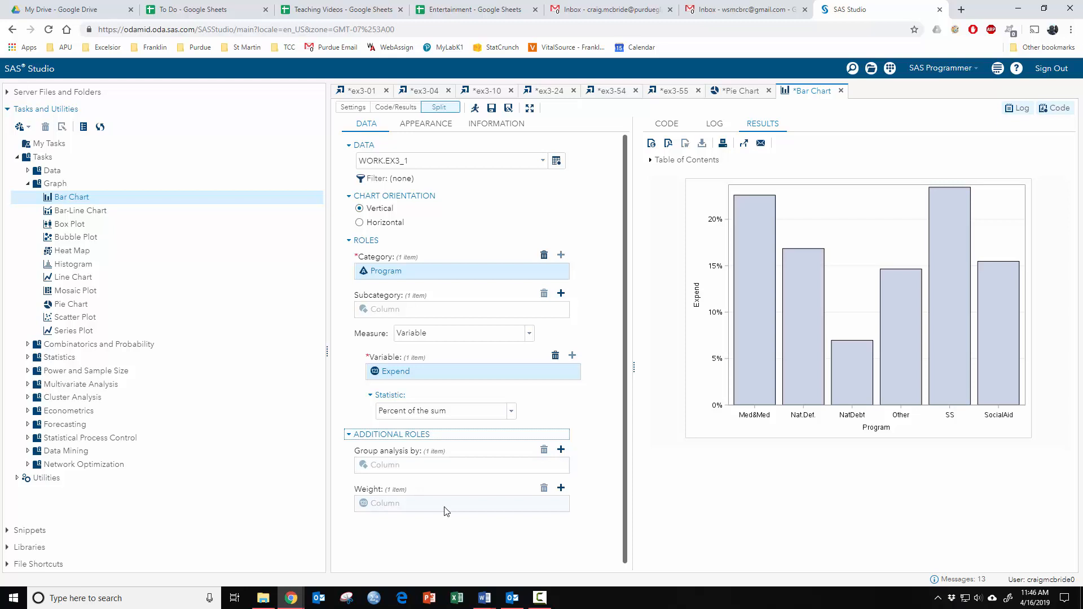
{"action": "mouse_move", "coordinate": [436, 496]}
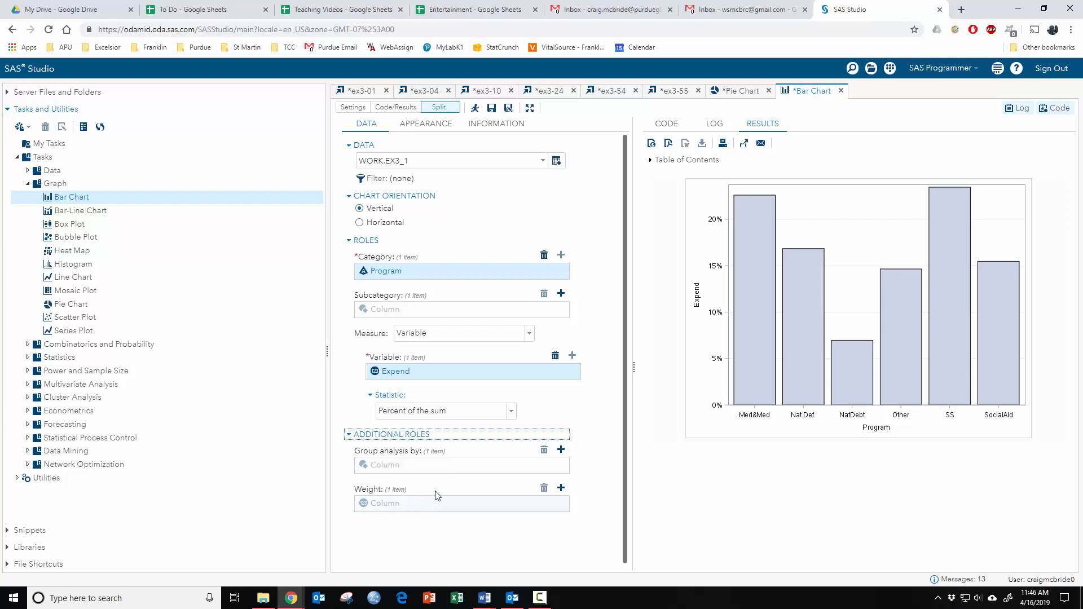
{"action": "mouse_move", "coordinate": [447, 138]}
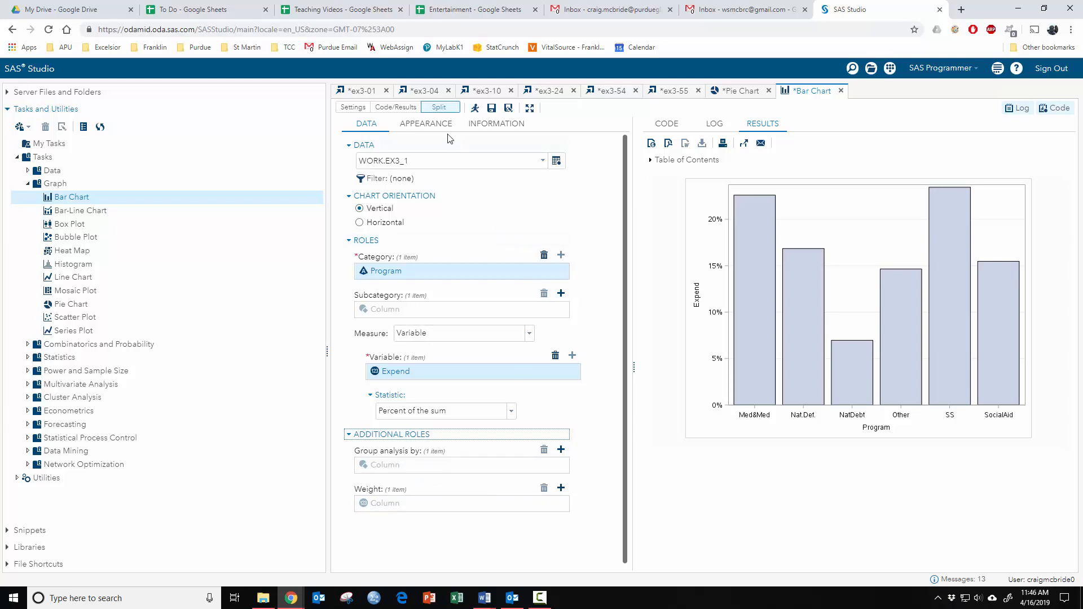
- Expand the Appearance Title and Footnote options, then view the generated vbar SGPLOT code
{"action": "left_click", "coordinate": [425, 123]}
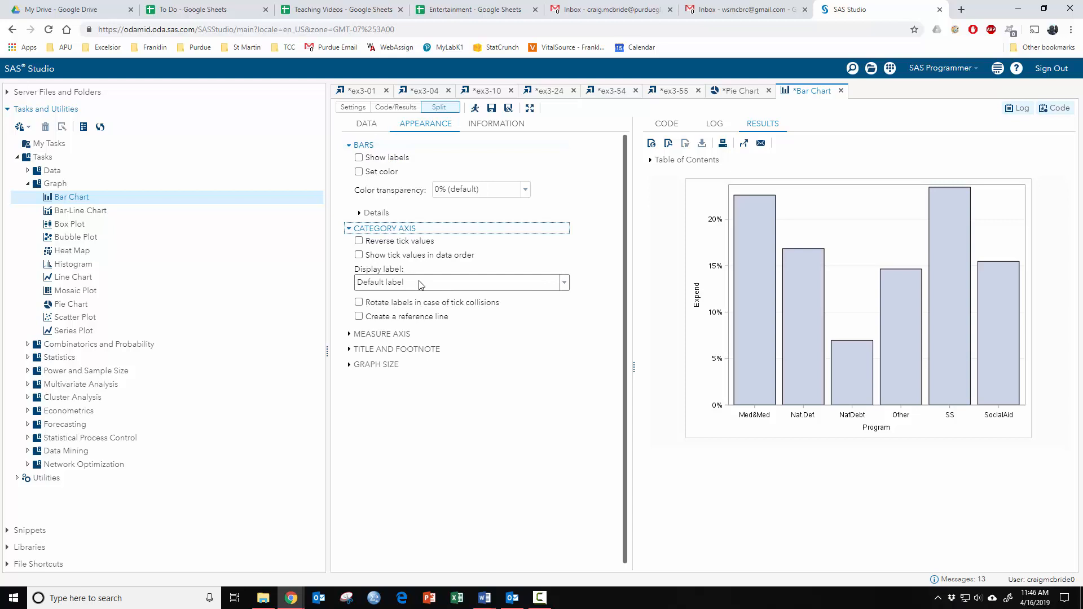
{"action": "left_click", "coordinate": [397, 349]}
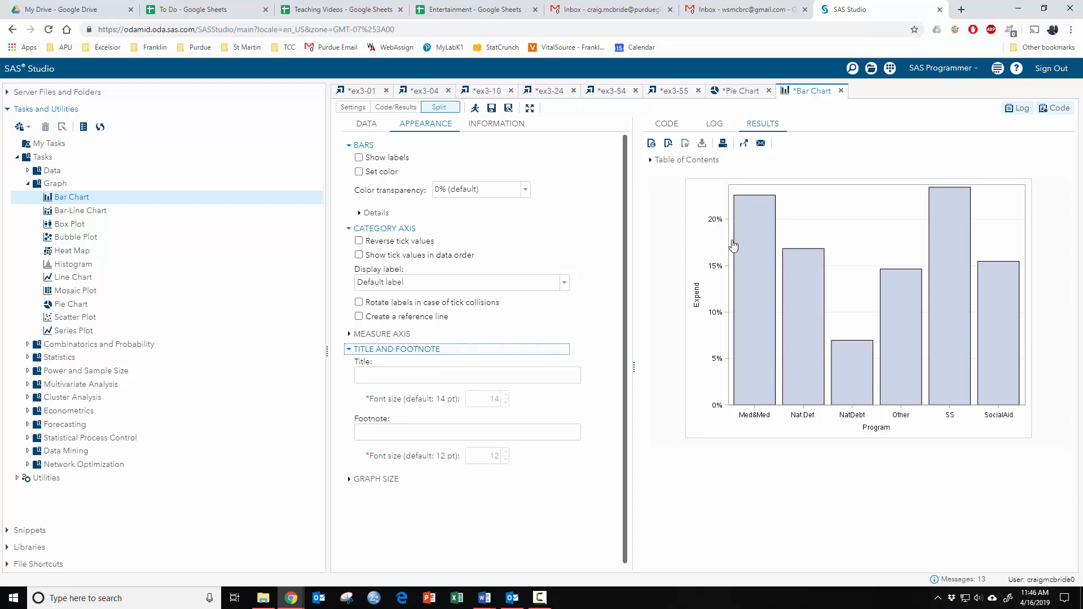
{"action": "left_click", "coordinate": [665, 124]}
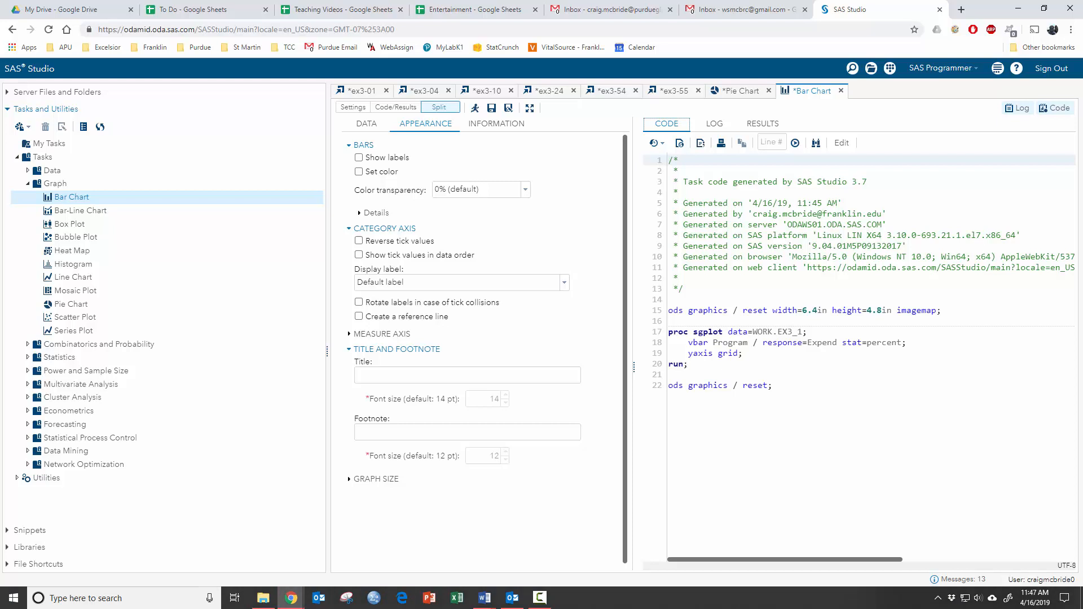
{"action": "left_click", "coordinate": [71, 304]}
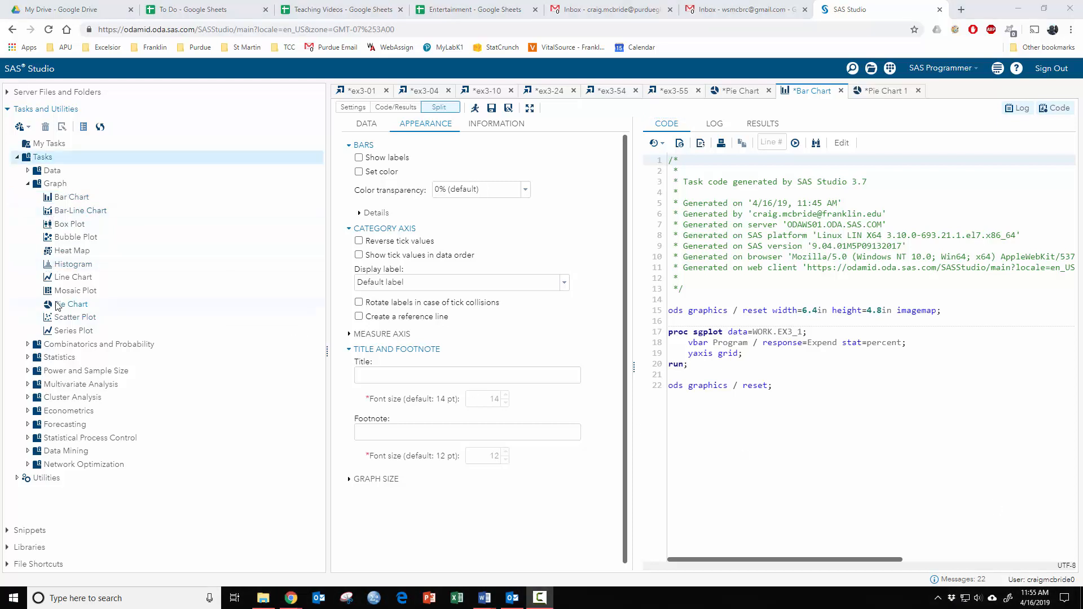
{"action": "mouse_move", "coordinate": [76, 317]}
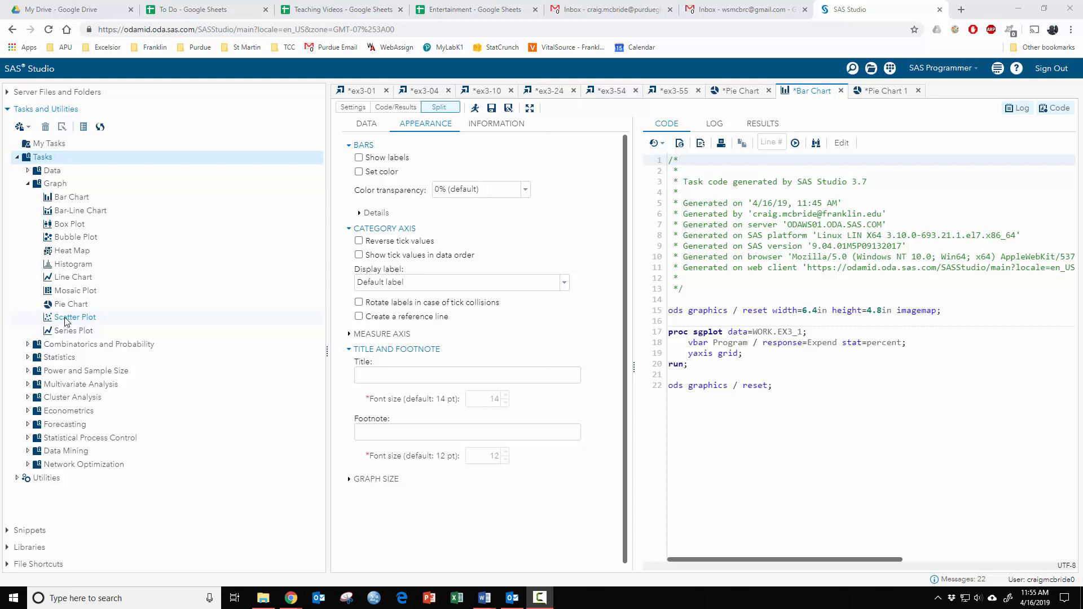
{"action": "mouse_move", "coordinate": [73, 251]}
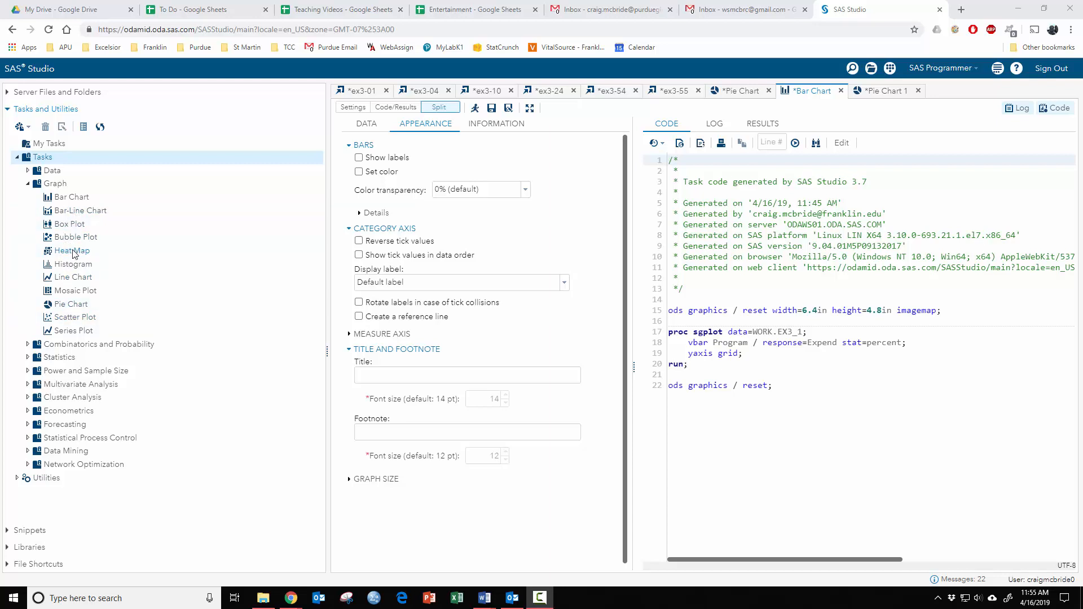
- Start a Histogram task on WORK.EX3_1 and collapse the Graph task folder
{"action": "double_click", "coordinate": [71, 264]}
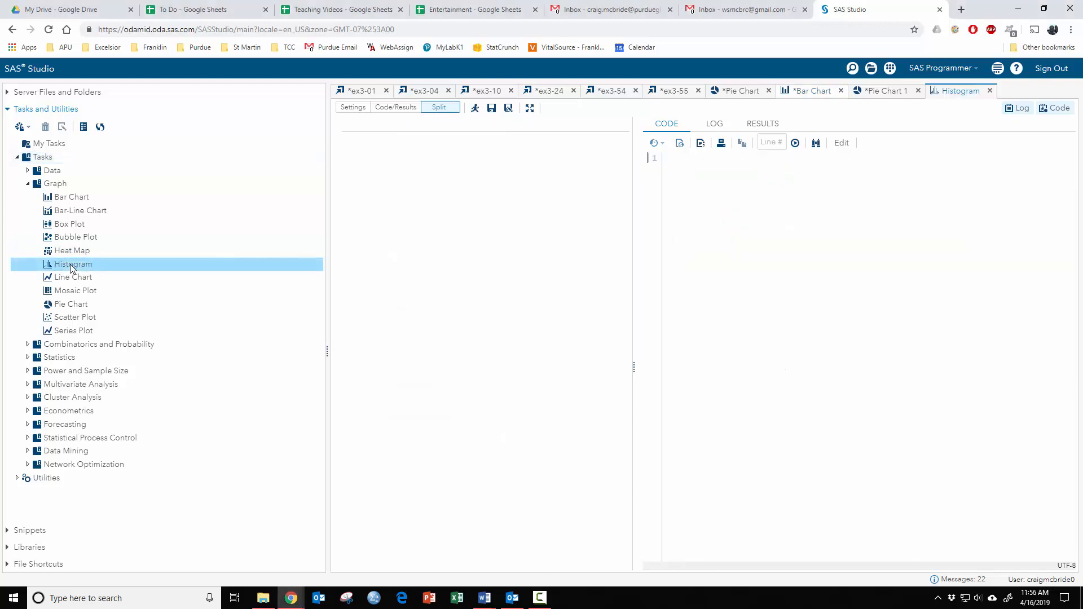
{"action": "double_click", "coordinate": [72, 264]}
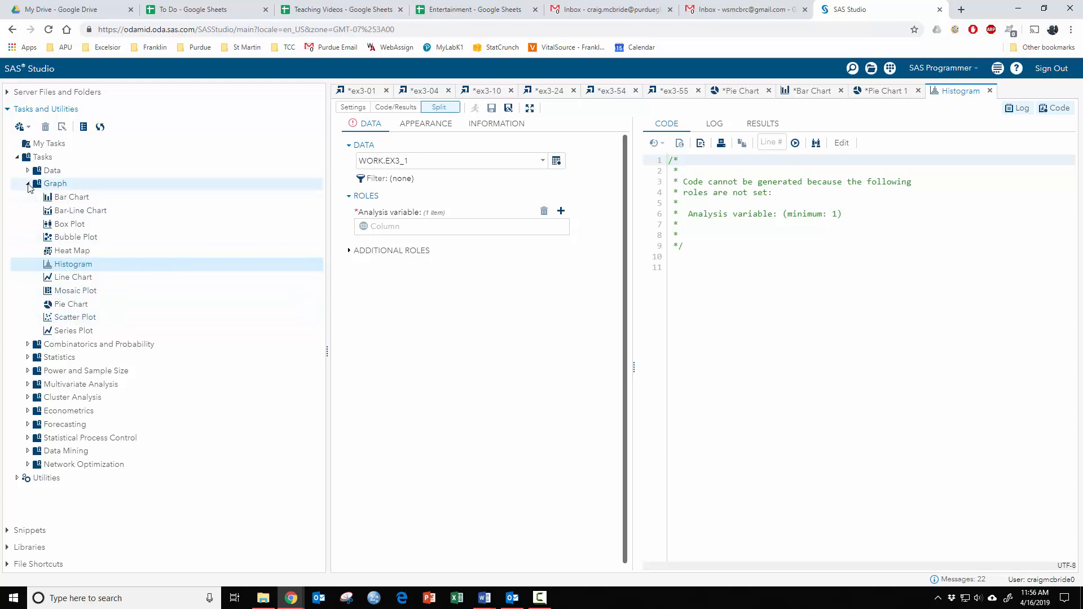
{"action": "left_click", "coordinate": [29, 188]}
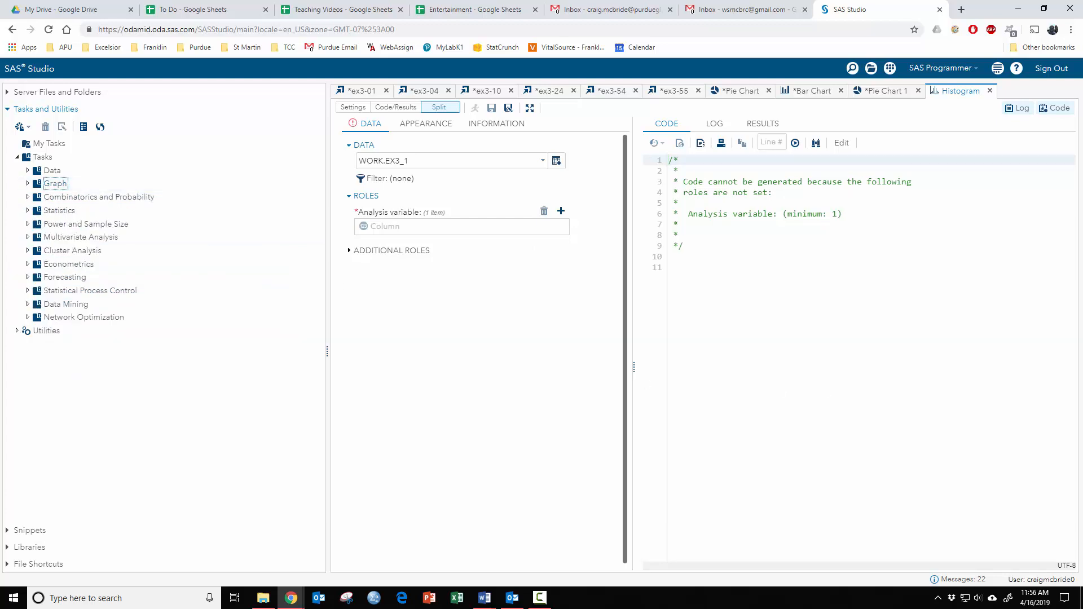